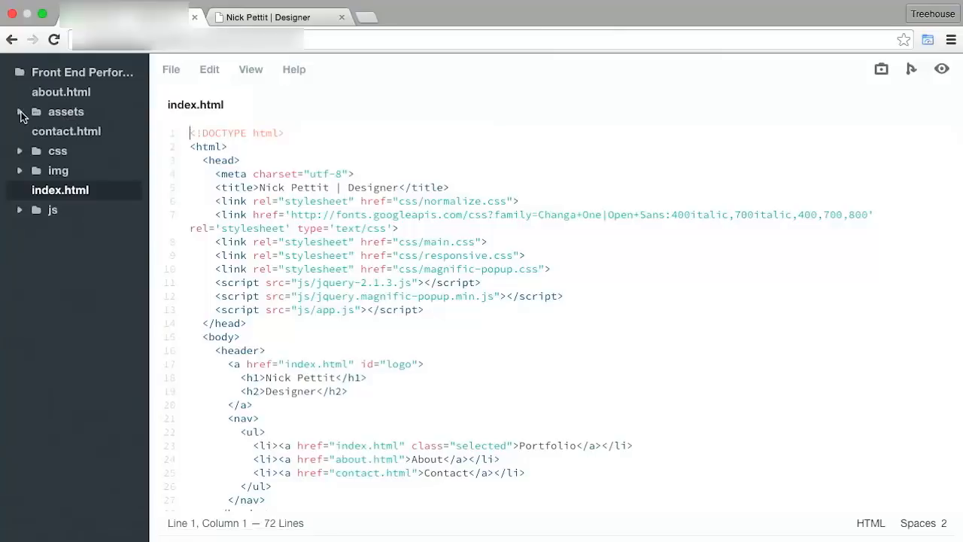
# Expand the assets folder in the file tree to reveal its SVG icons and numbered preview JPGs
pyautogui.click(20, 112)
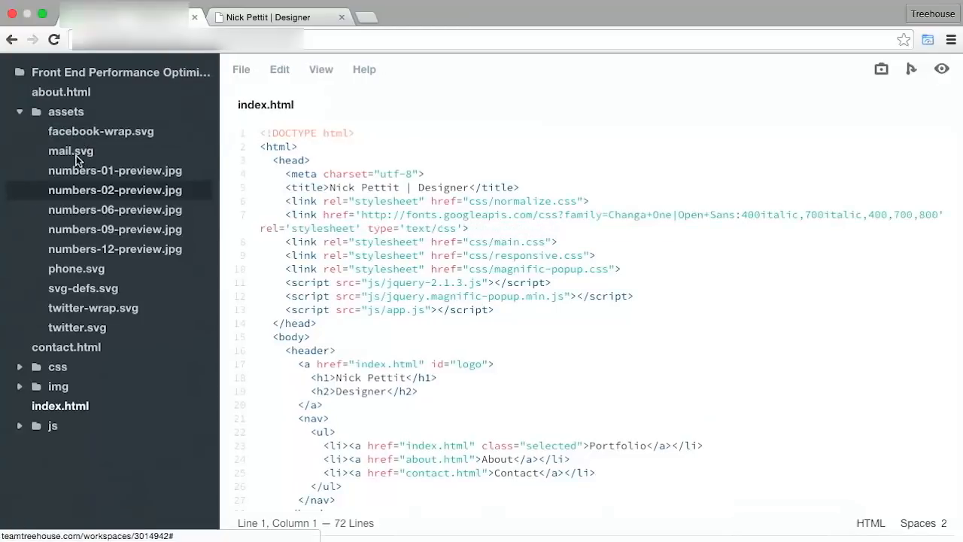
pyautogui.moveTo(96, 136)
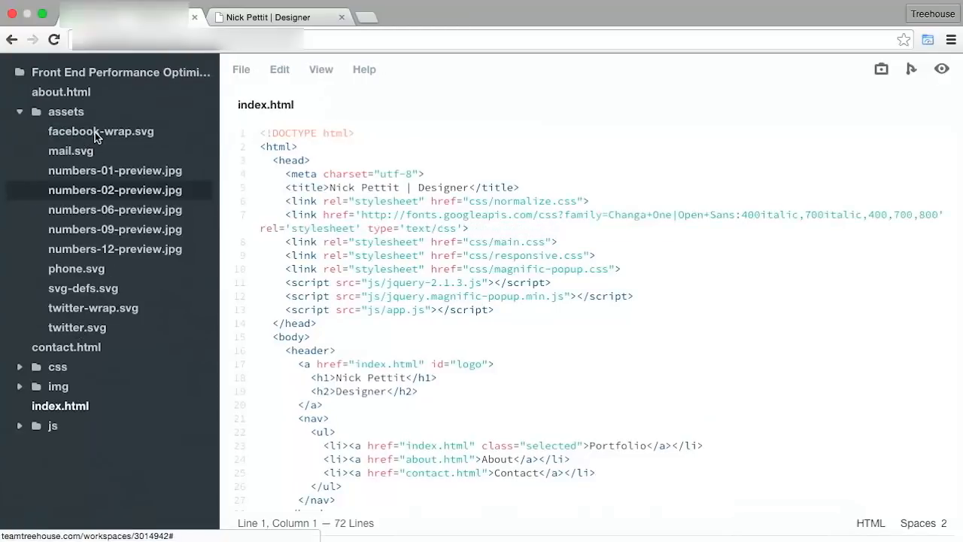
# View the site's Contact page in the Chrome preview, then return to the workspace
pyautogui.click(942, 69)
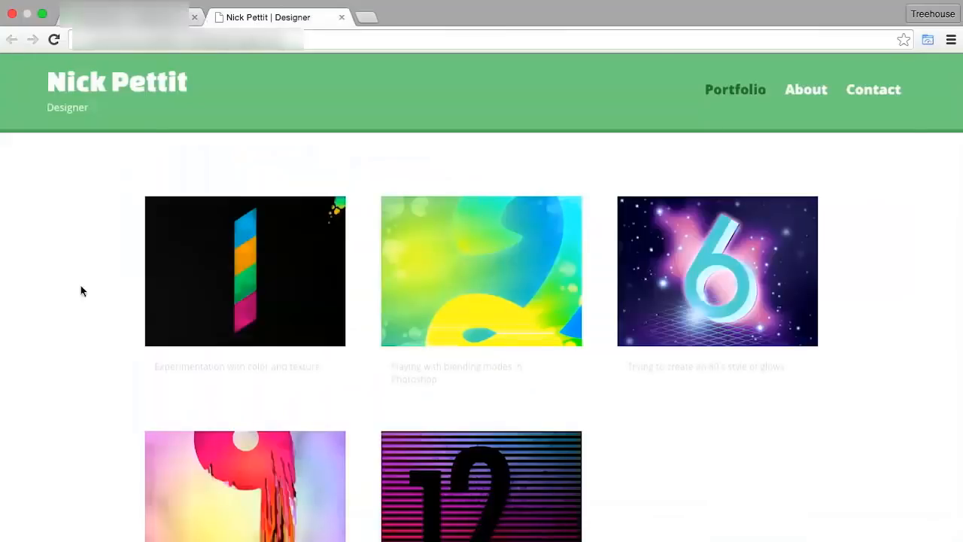
pyautogui.scroll(-3)
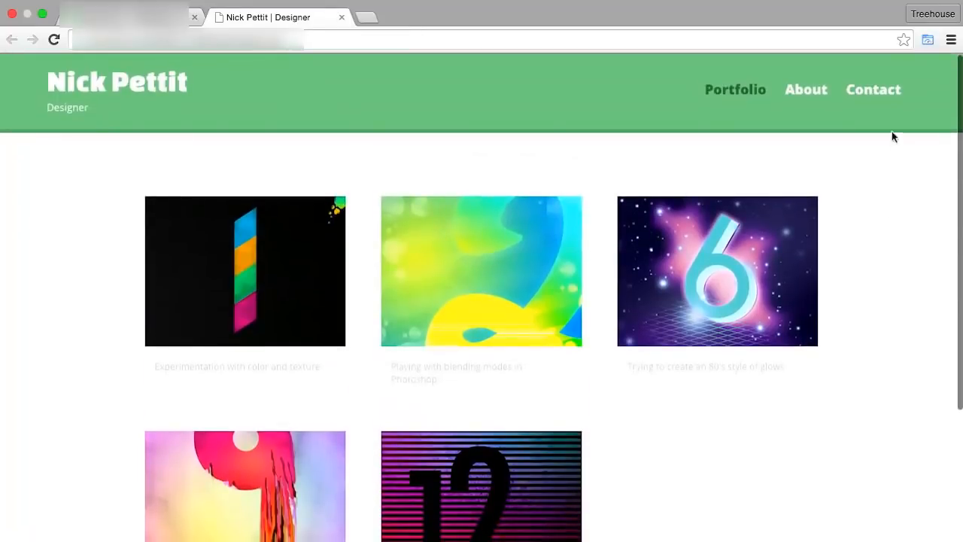
pyautogui.click(873, 89)
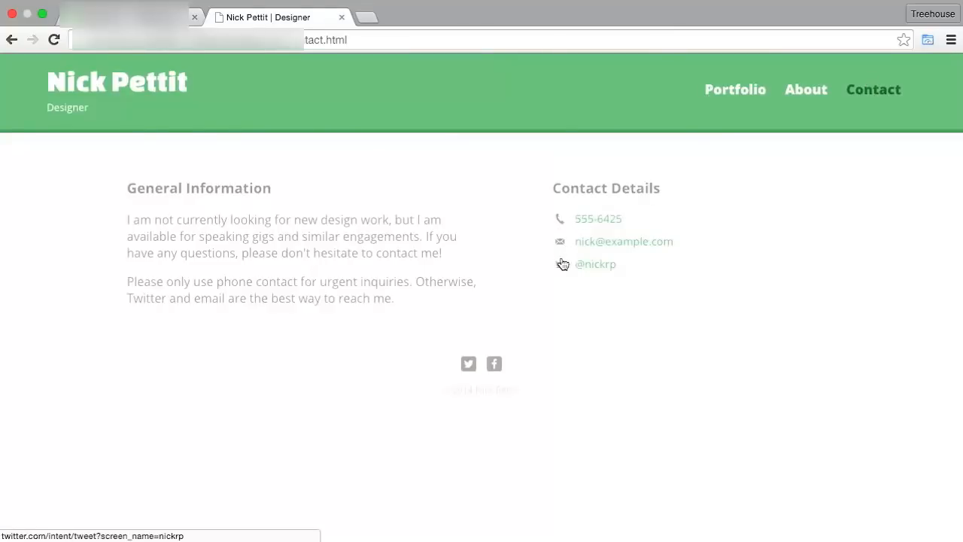
pyautogui.moveTo(566, 229)
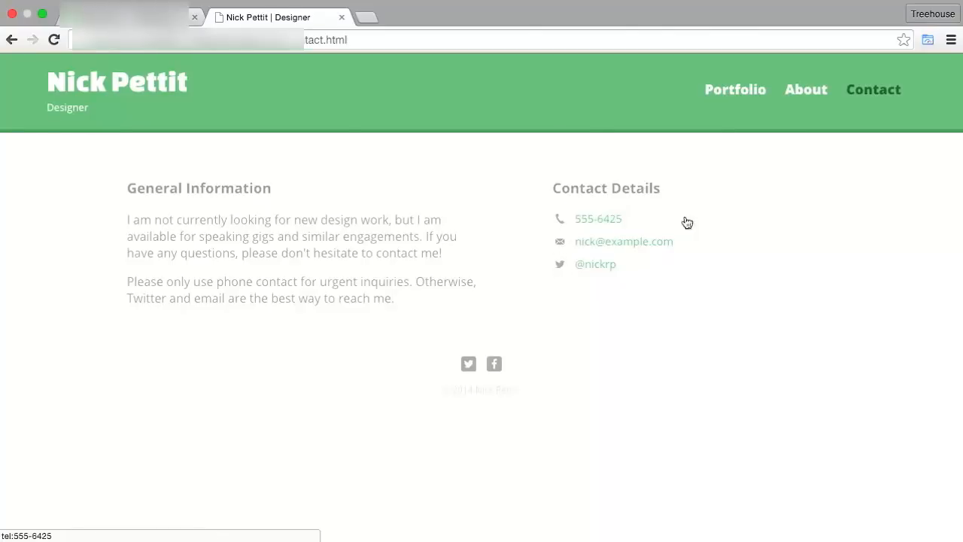
pyautogui.click(734, 89)
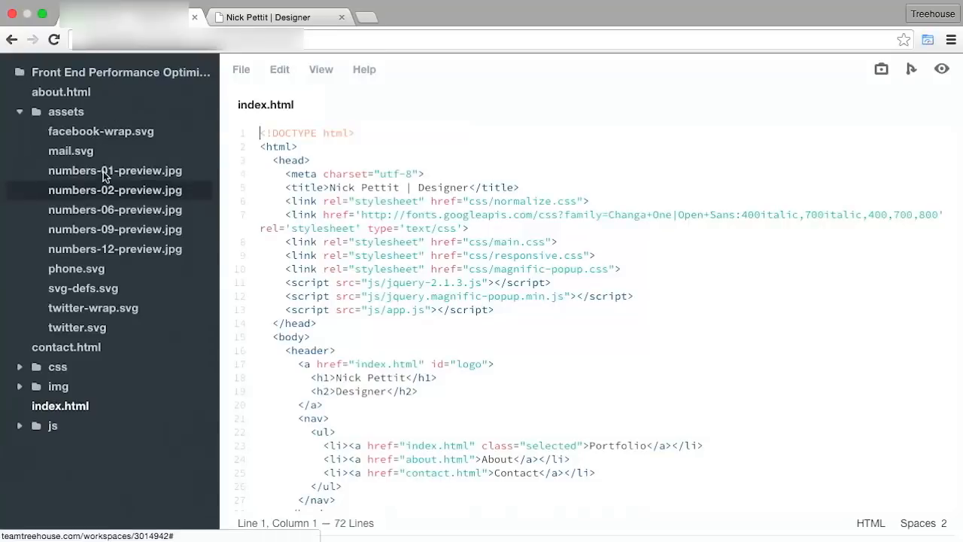
# Change the footer twitter logo src in index.html from img/twitter-wrap.png to assets/twitter-wrap.svg
pyautogui.scroll(-3)
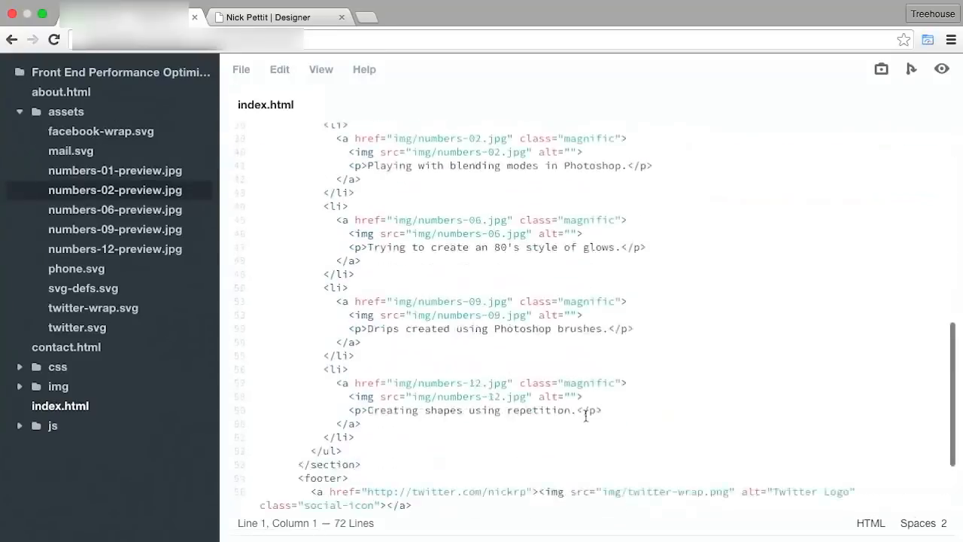
pyautogui.scroll(-3)
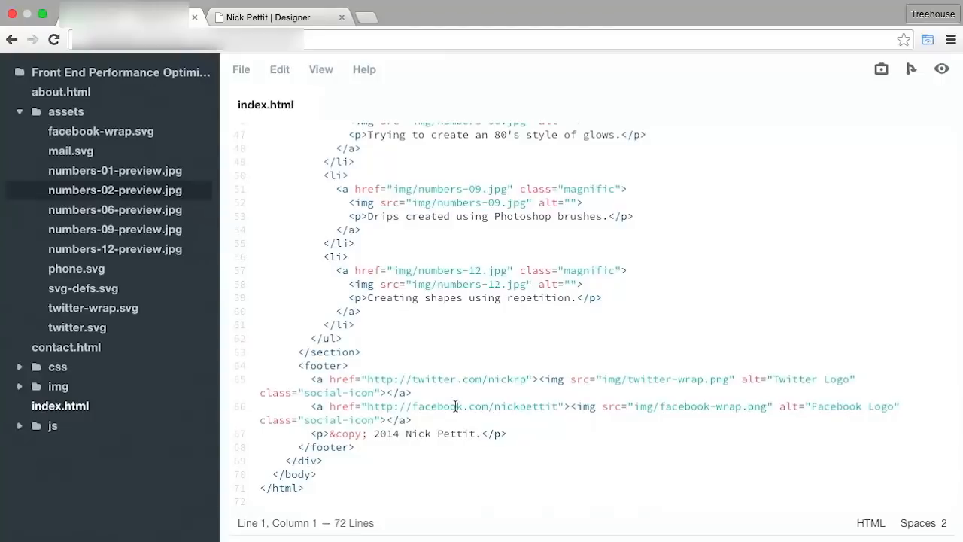
pyautogui.moveTo(544, 383)
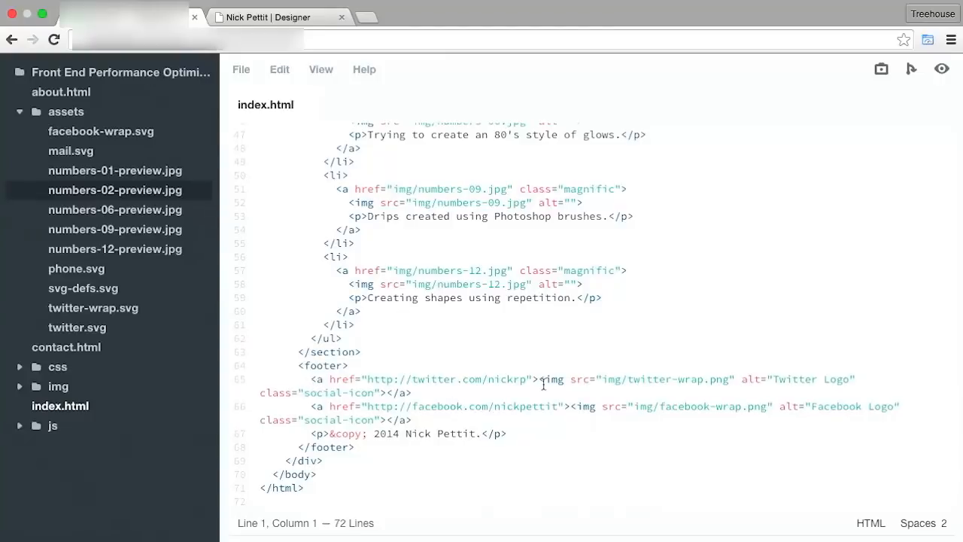
pyautogui.moveTo(545, 379); pyautogui.dragTo(383, 391)
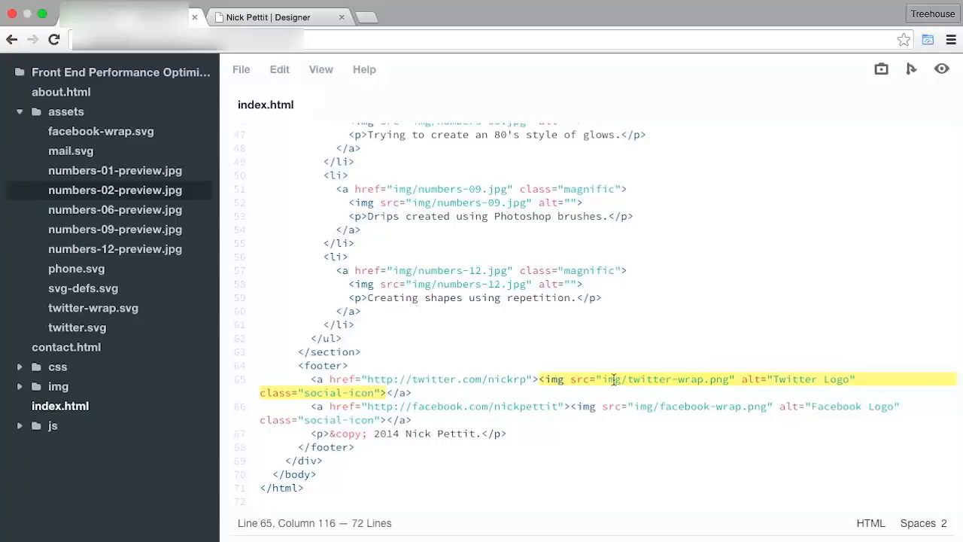
pyautogui.doubleClick(611, 379)
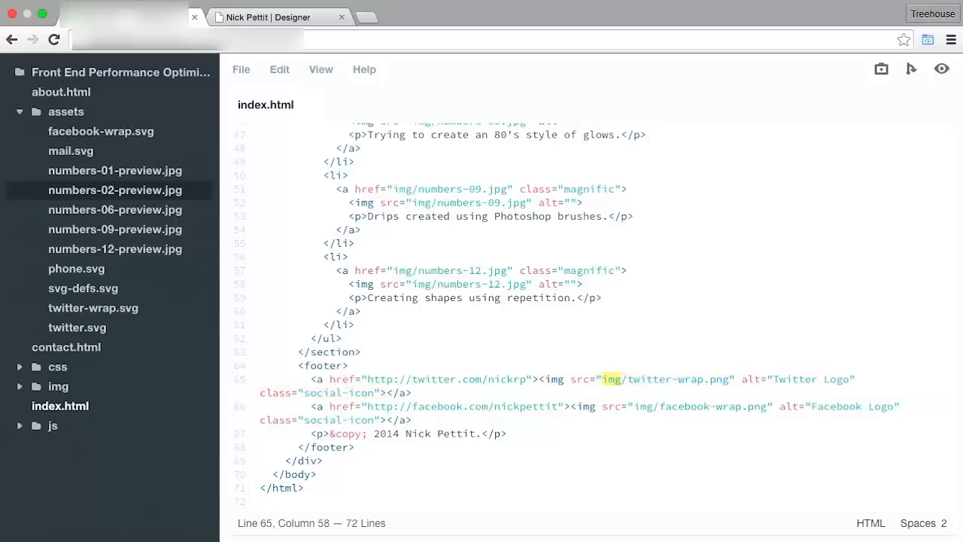
pyautogui.write('assets')
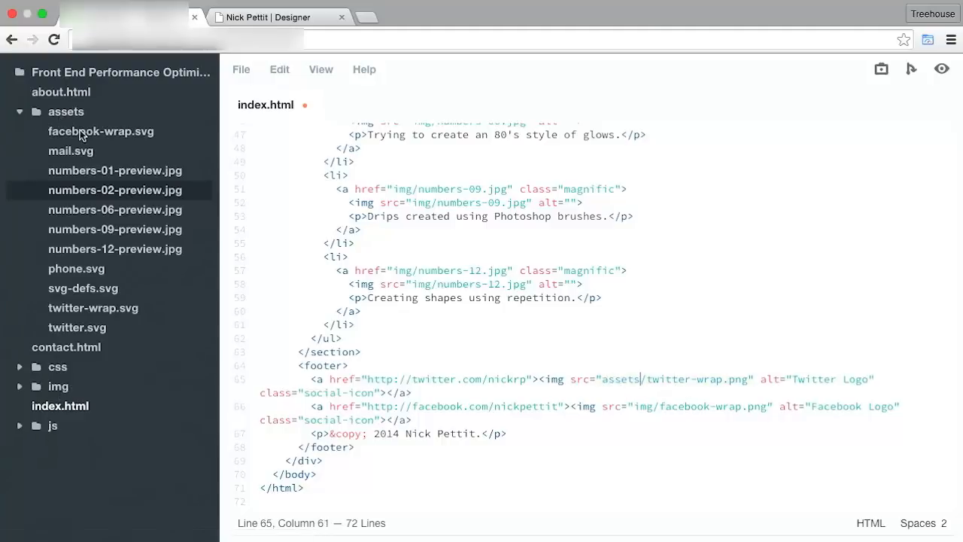
pyautogui.moveTo(59, 385)
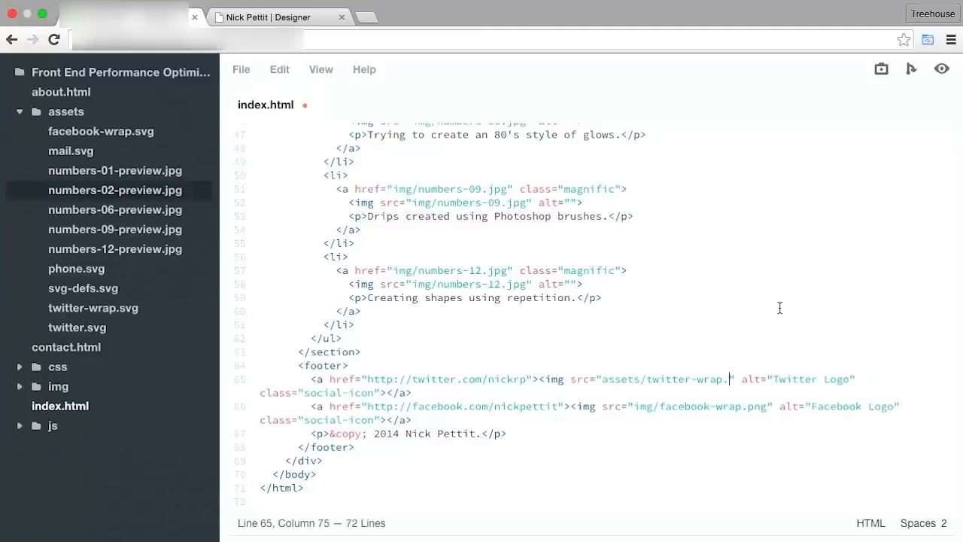
pyautogui.write('svg')
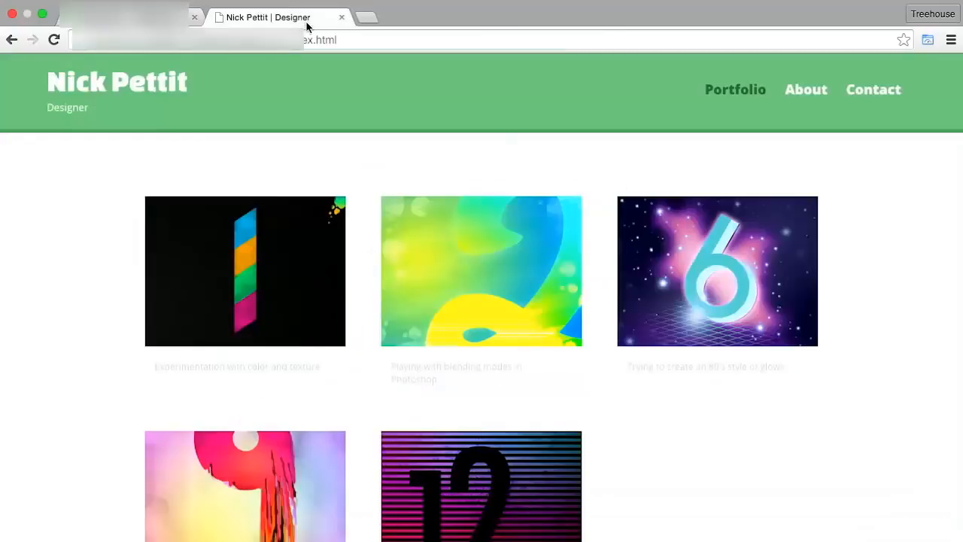
pyautogui.moveTo(126, 130)
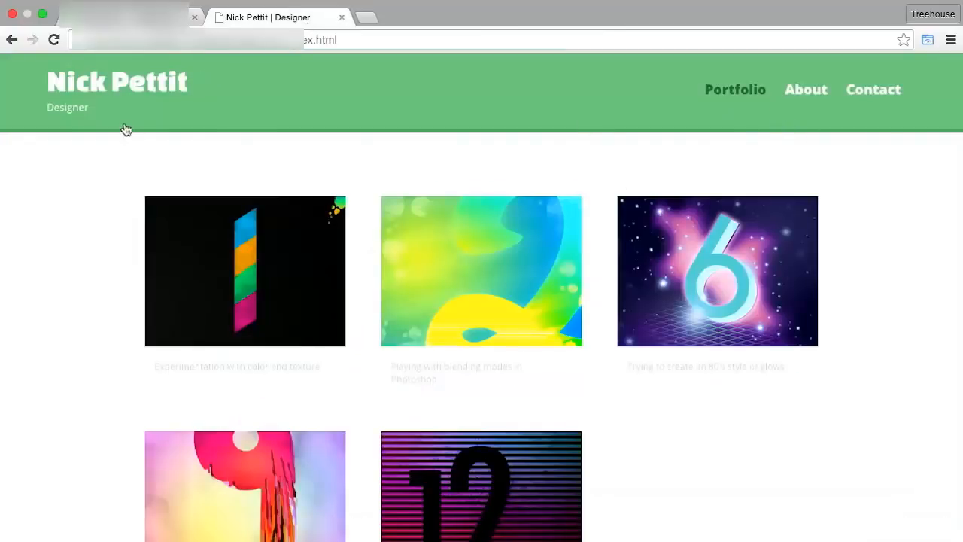
# Check the footer icons in Chrome with the Network panel open, then return to index.html
pyautogui.scroll(-3)
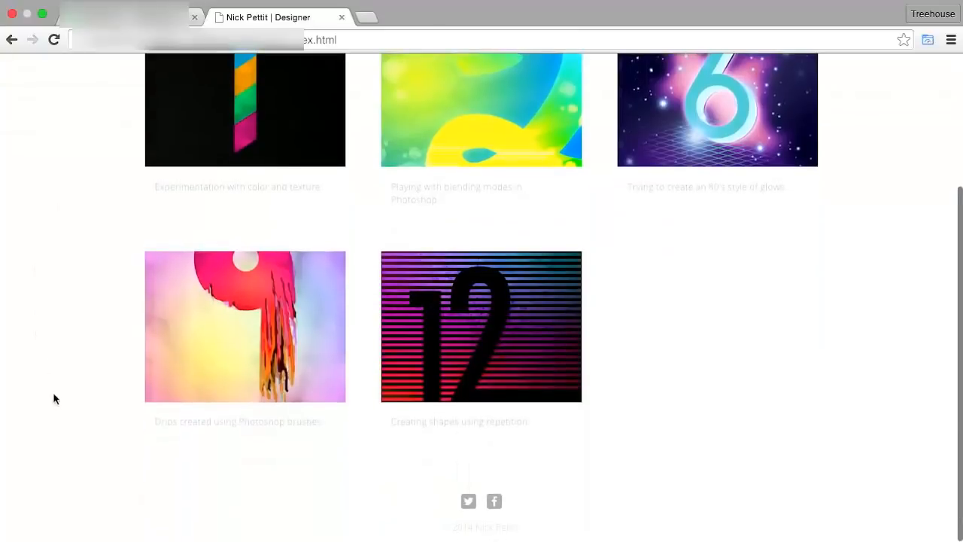
pyautogui.moveTo(494, 501)
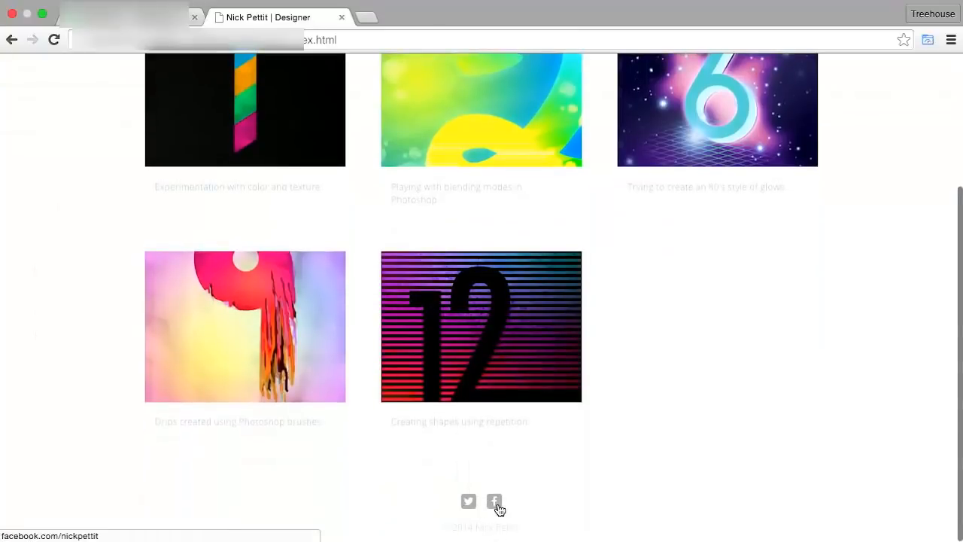
pyautogui.moveTo(662, 453)
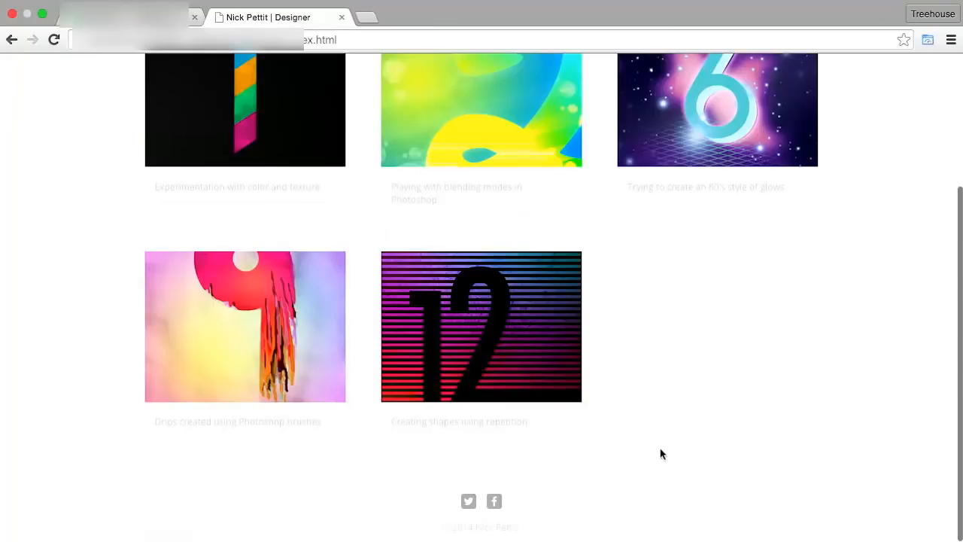
pyautogui.moveTo(468, 503)
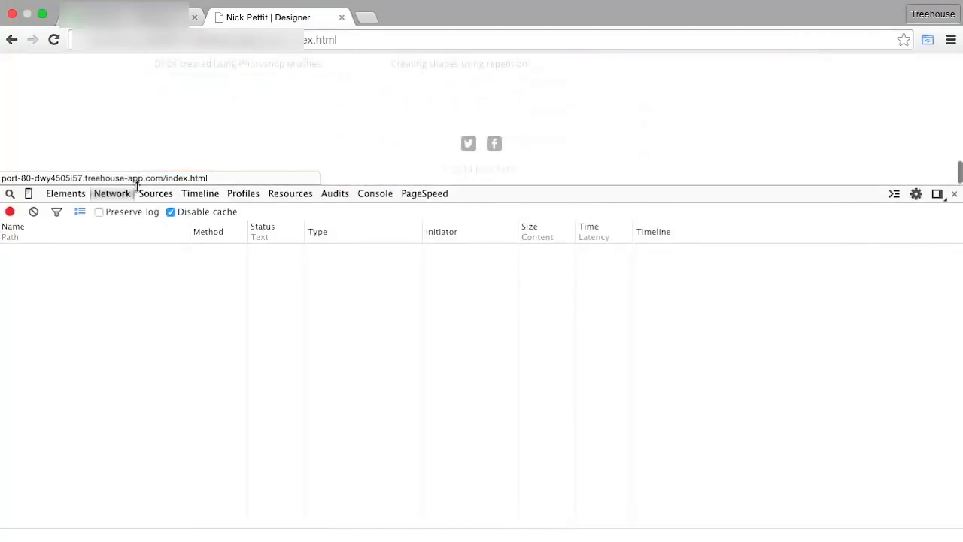
pyautogui.moveTo(468, 143)
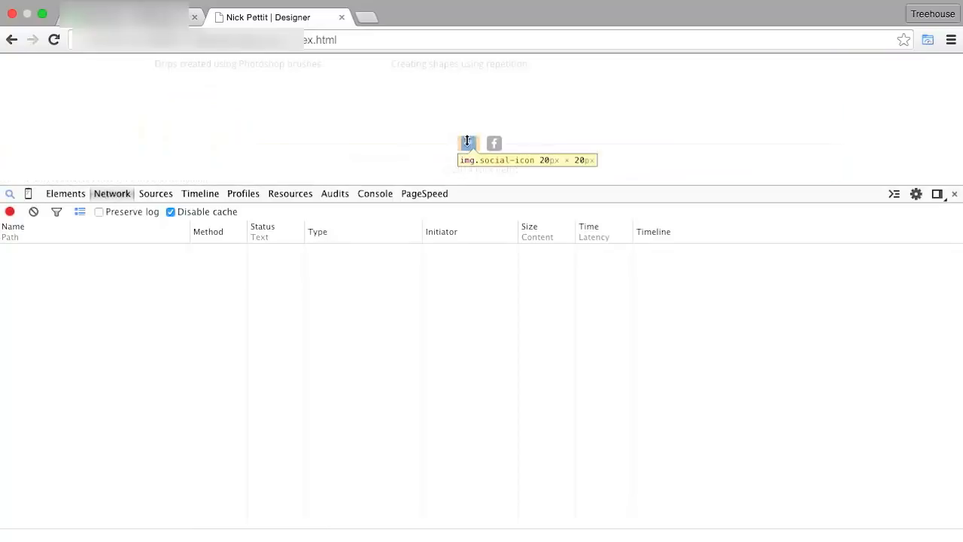
pyautogui.click(66, 193)
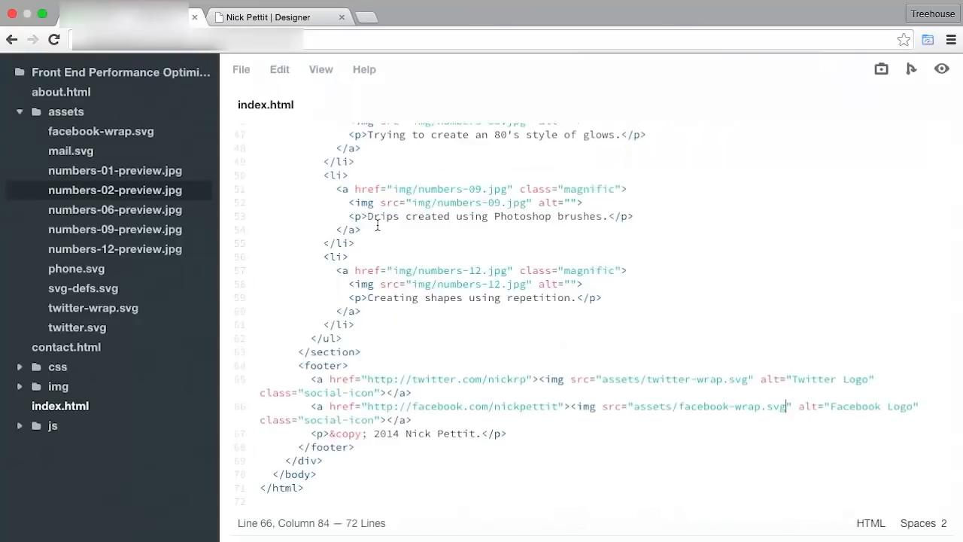
pyautogui.moveTo(82, 340)
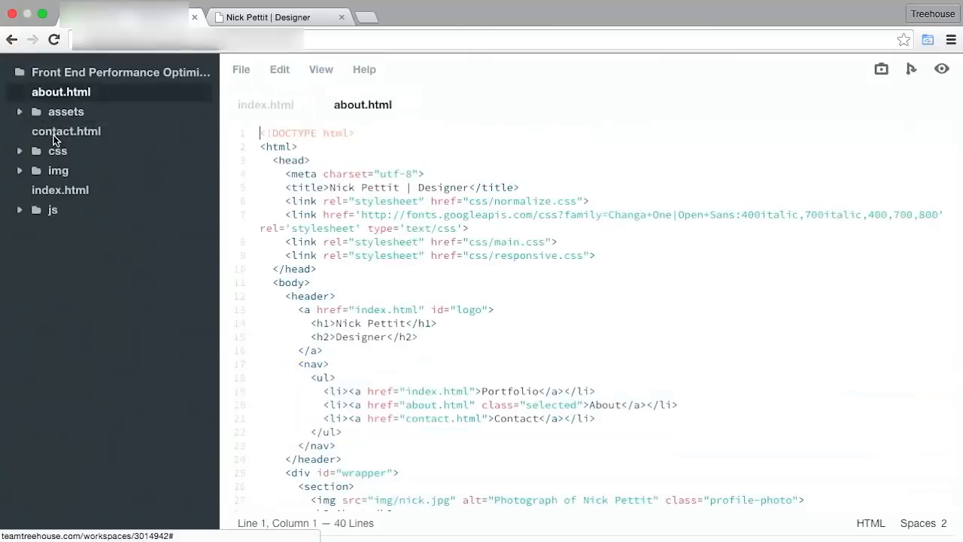
# Point the footer twitter and facebook icons in about.html to the assets SVG files
pyautogui.click(66, 131)
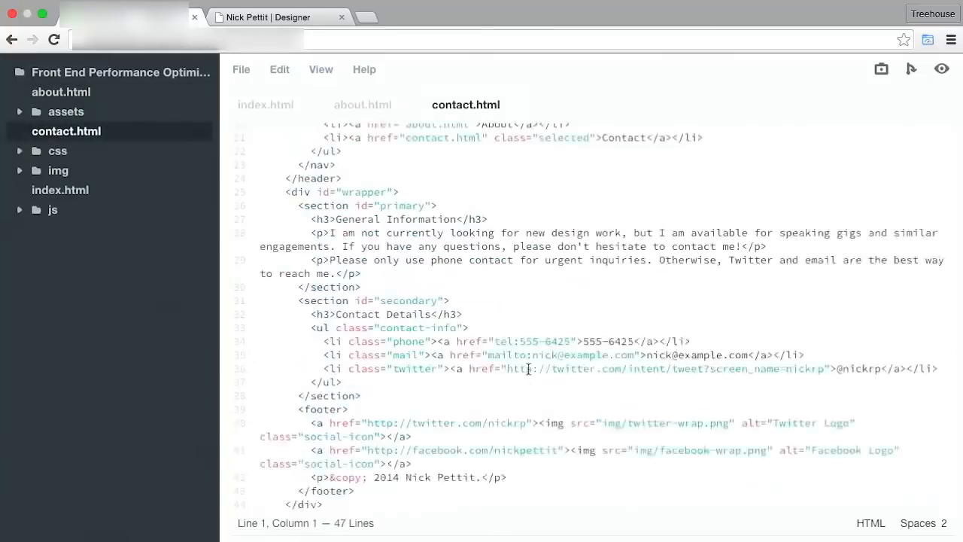
pyautogui.scroll(-3)
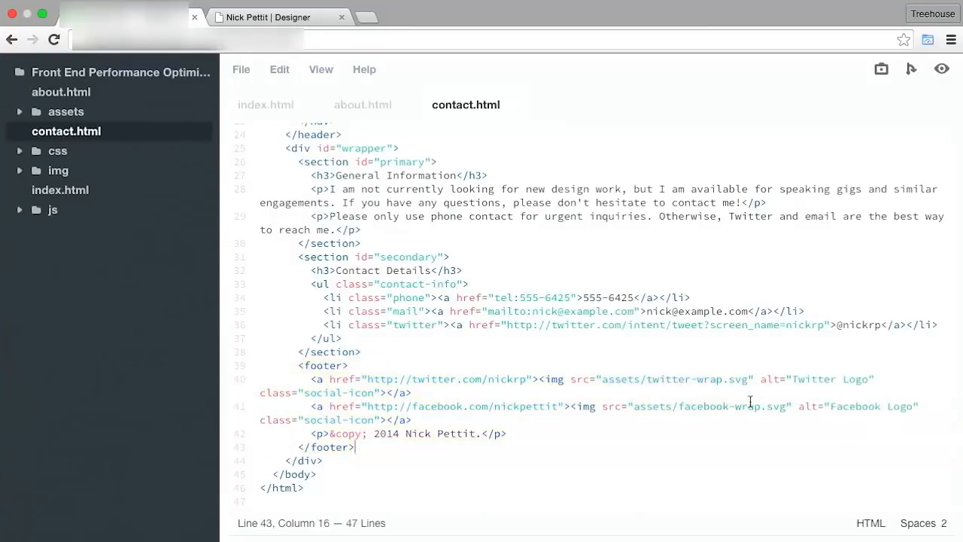
pyautogui.click(363, 105)
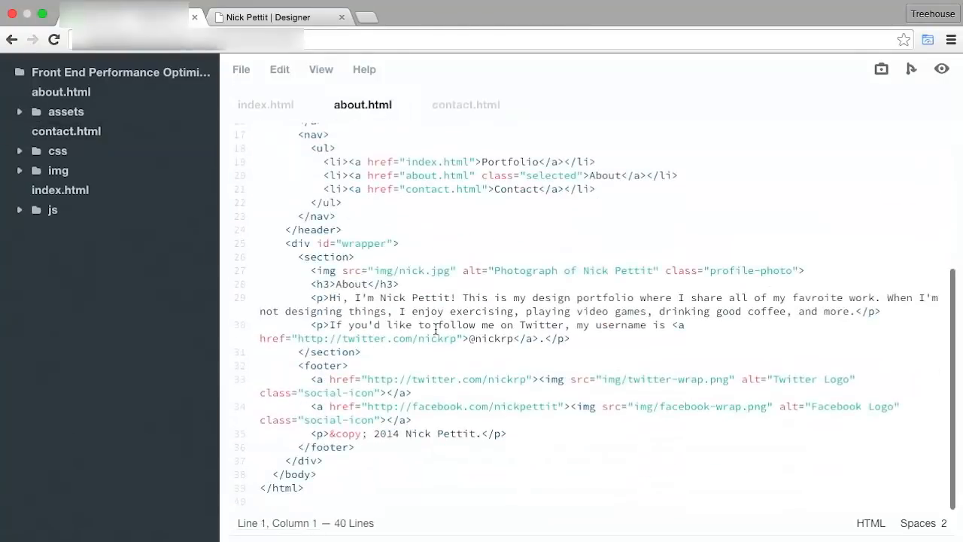
pyautogui.moveTo(301, 366); pyautogui.dragTo(354, 447)
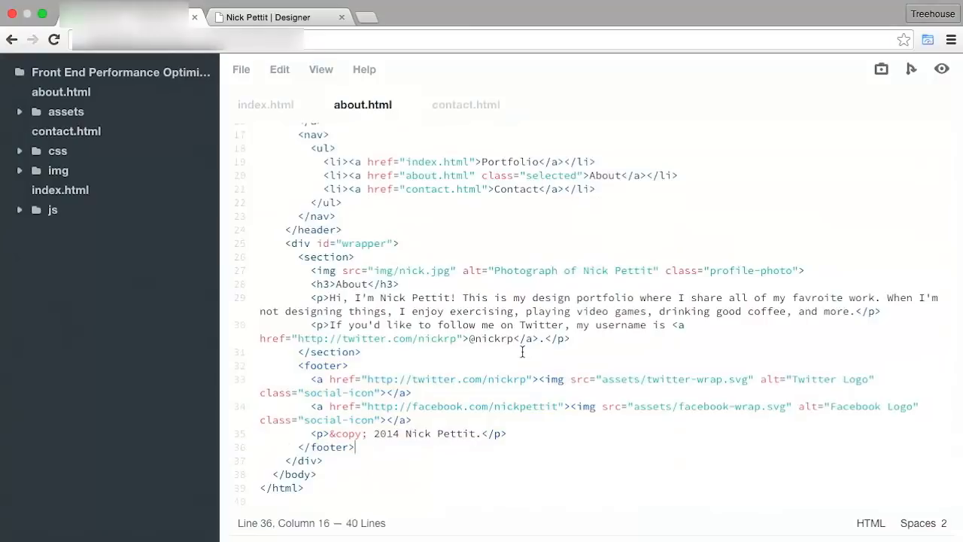
pyautogui.doubleClick(710, 406)
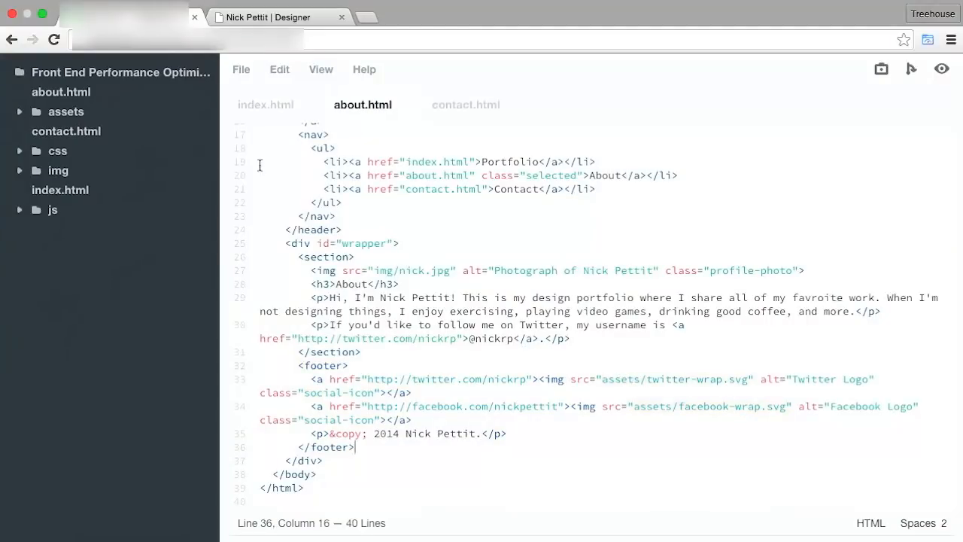
# Update contact.html's footer icon paths likewise and select its contact-info list items
pyautogui.click(465, 105)
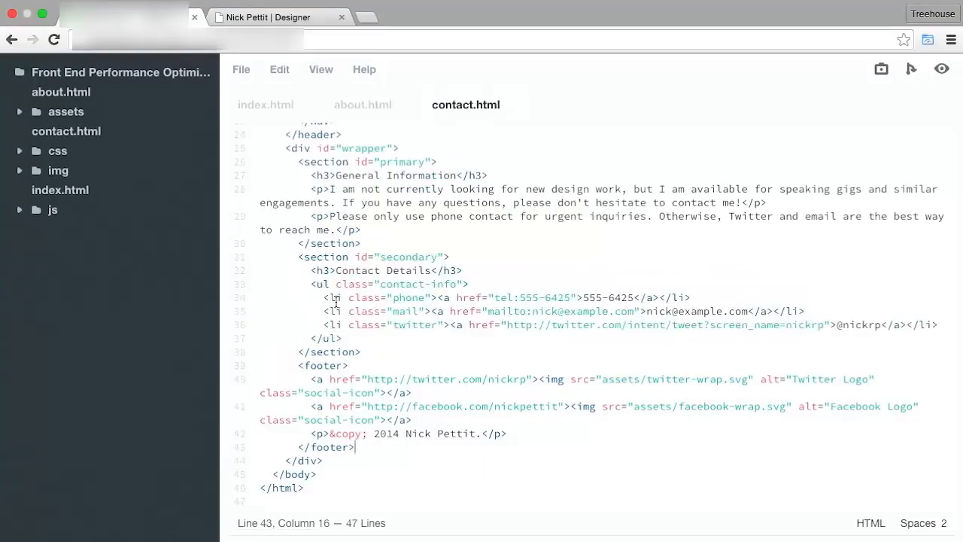
pyautogui.moveTo(337, 298); pyautogui.dragTo(340, 337)
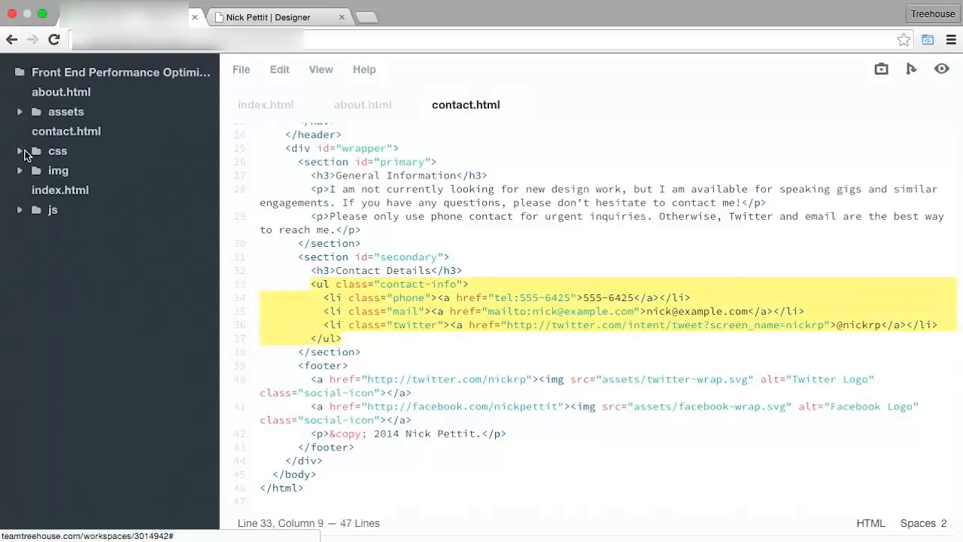
# In css/main.css, point the .contact-info phone, mail and twitter backgrounds to ../assets/*.svg
pyautogui.click(21, 150)
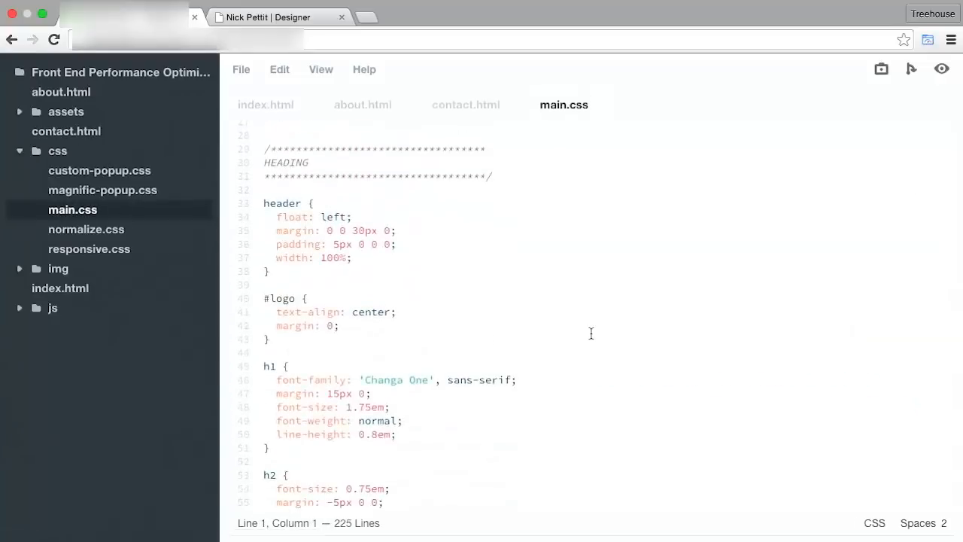
pyautogui.scroll(-3)
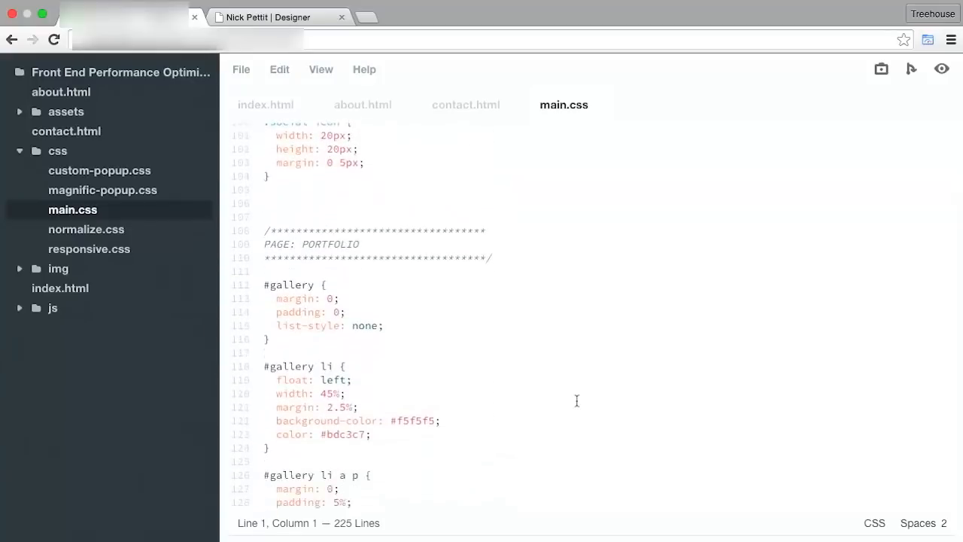
pyautogui.scroll(-3)
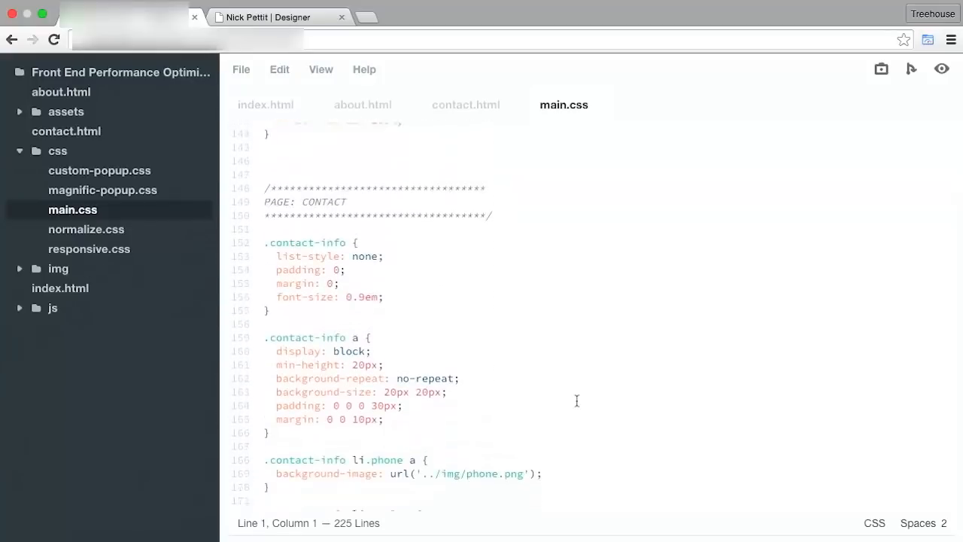
pyautogui.scroll(-3)
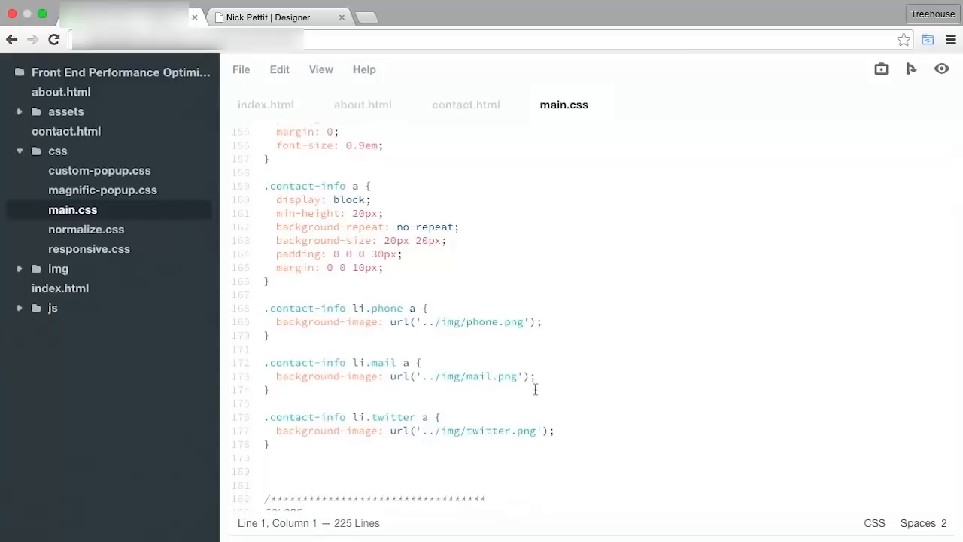
pyautogui.moveTo(293, 436)
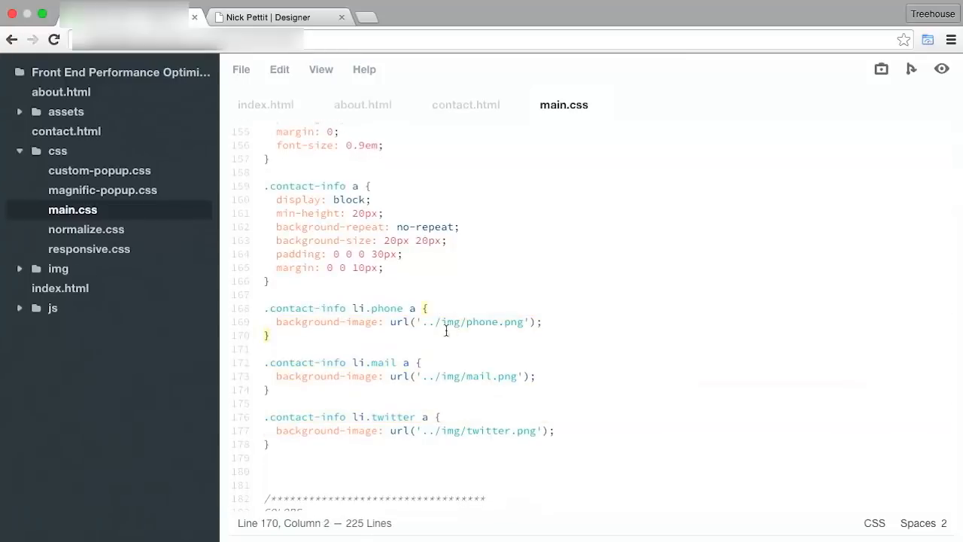
pyautogui.write('assets')
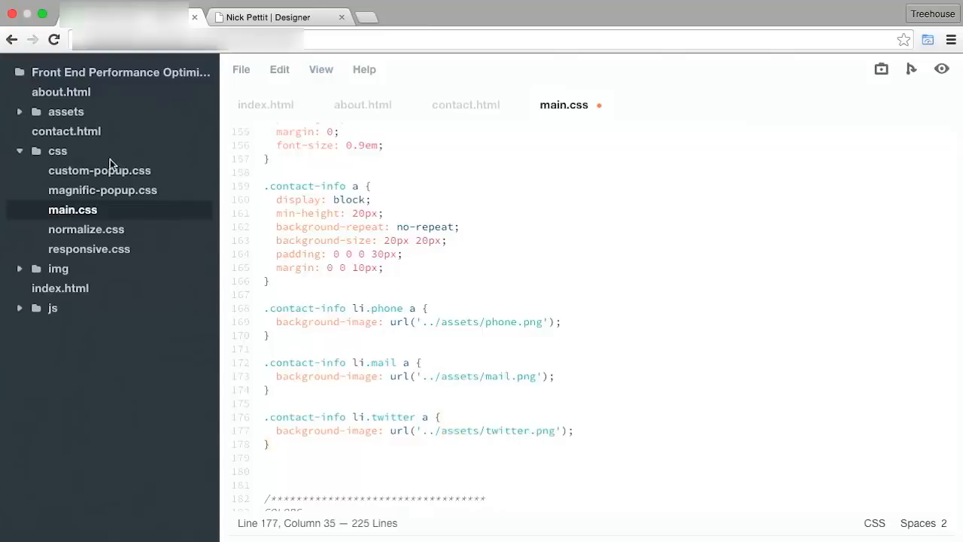
pyautogui.click(66, 112)
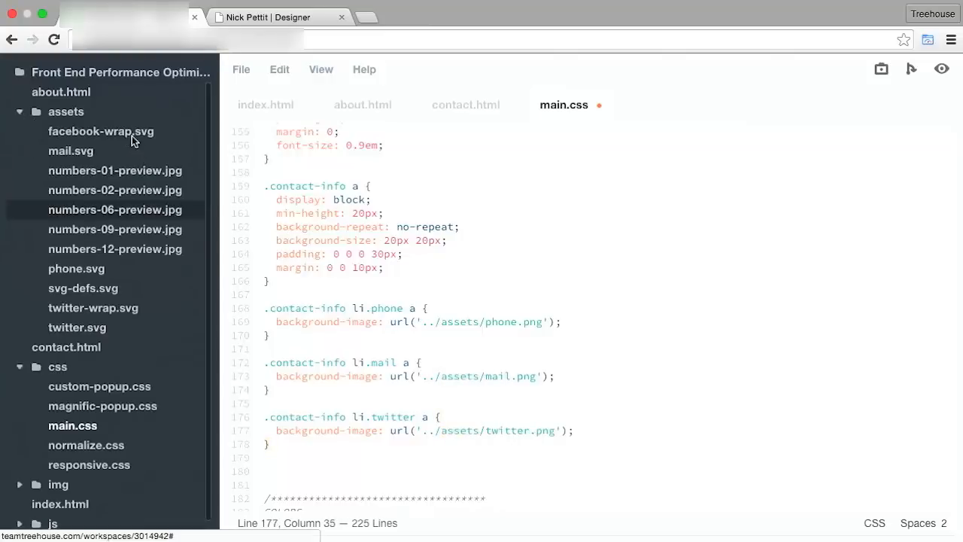
pyautogui.moveTo(116, 333)
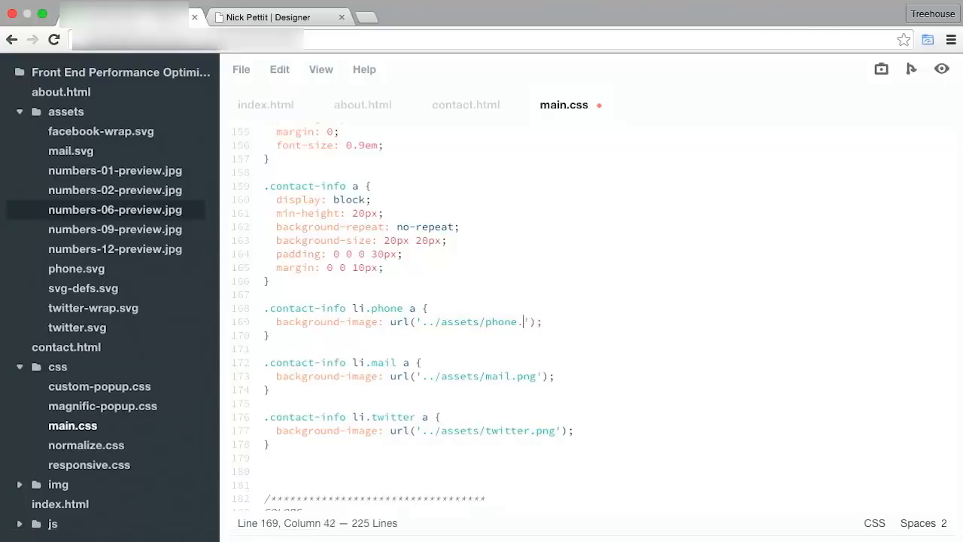
pyautogui.write('svg')
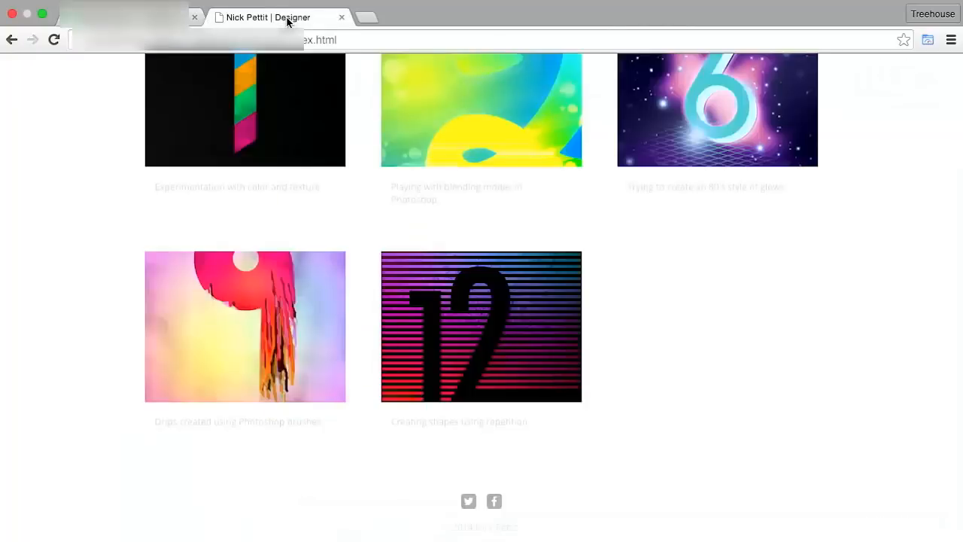
# Show the Contact page in Chrome to confirm the phone icon loads from assets/phone.svg
pyautogui.click(872, 90)
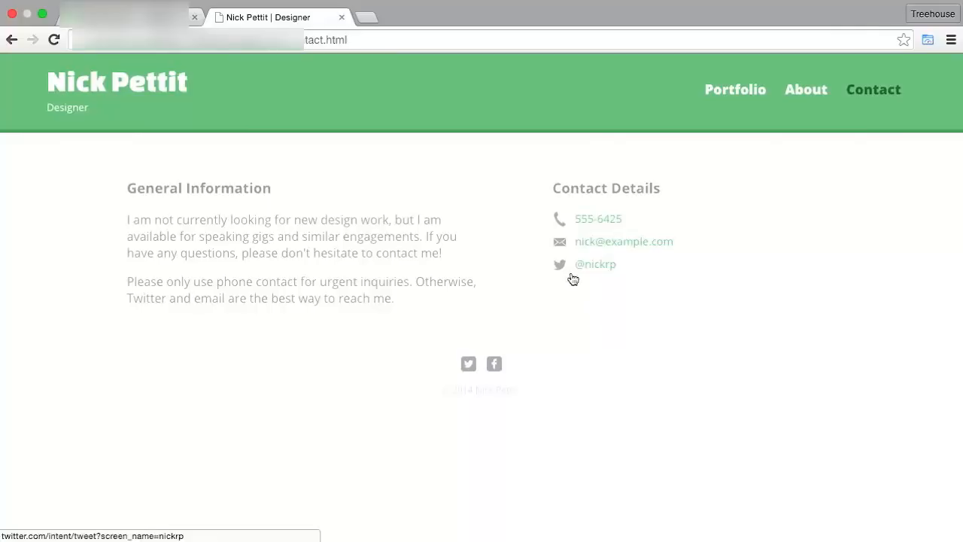
pyautogui.moveTo(557, 217)
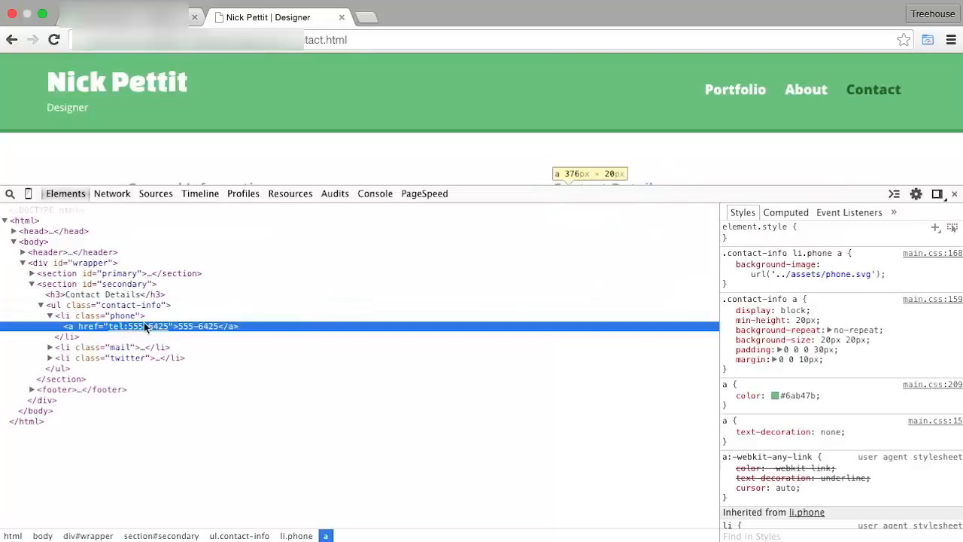
pyautogui.moveTo(154, 329)
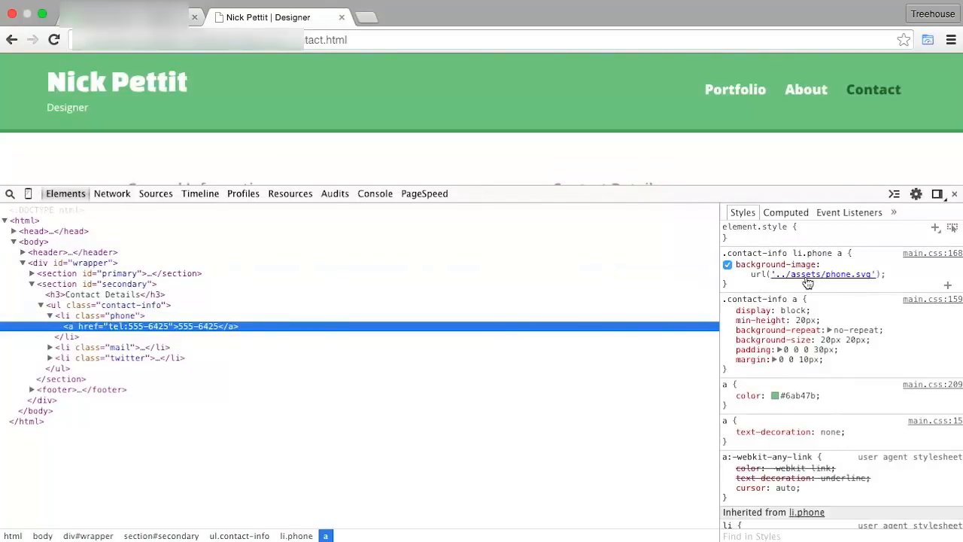
pyautogui.moveTo(825, 274)
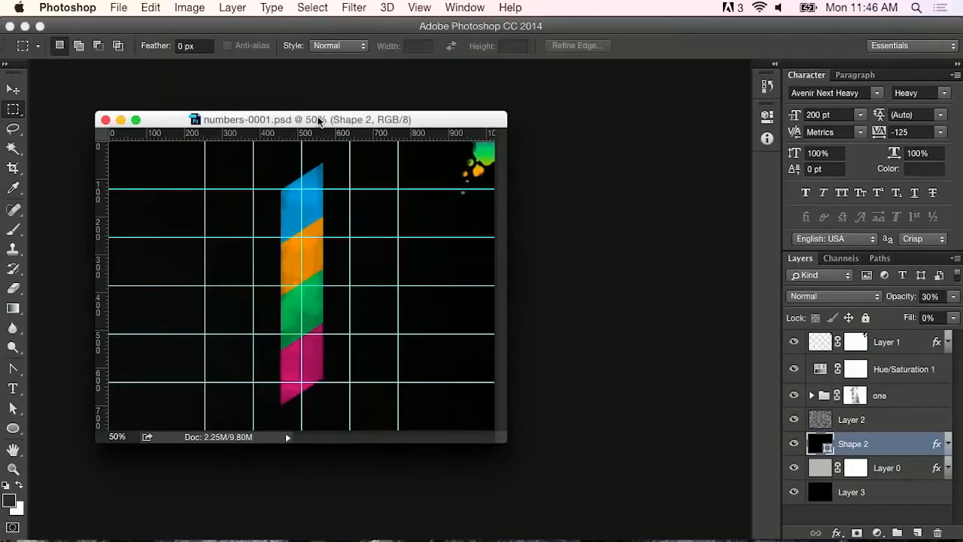
# Reposition the numbers-0001.psd window in Photoshop and show all open windows
pyautogui.moveTo(317, 120); pyautogui.dragTo(390, 122)
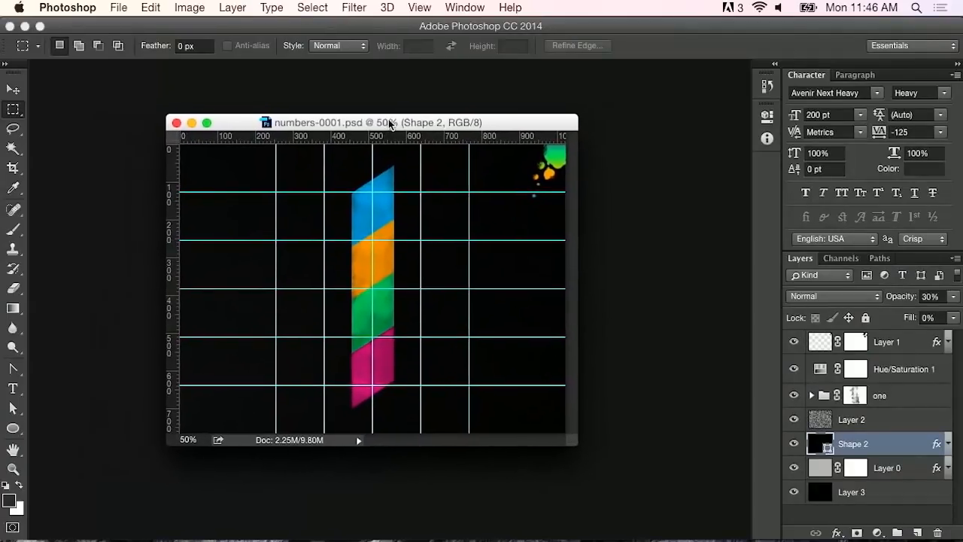
pyautogui.moveTo(392, 121); pyautogui.dragTo(413, 117)
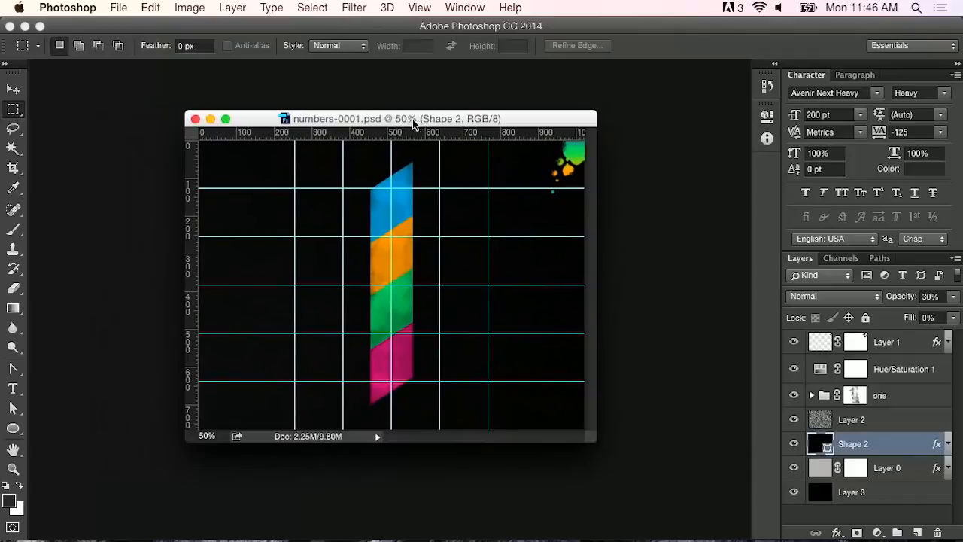
pyautogui.moveTo(316, 96)
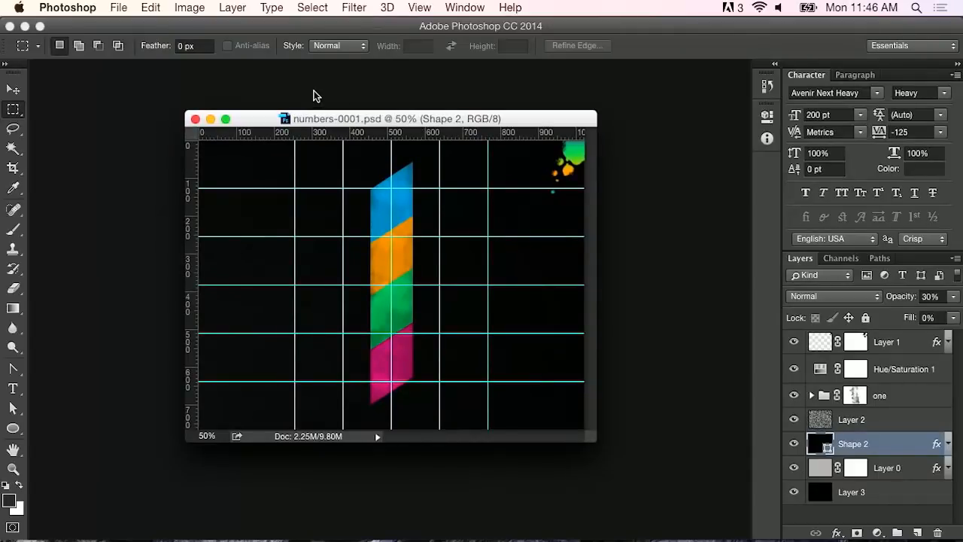
pyautogui.press('cmd+tab')
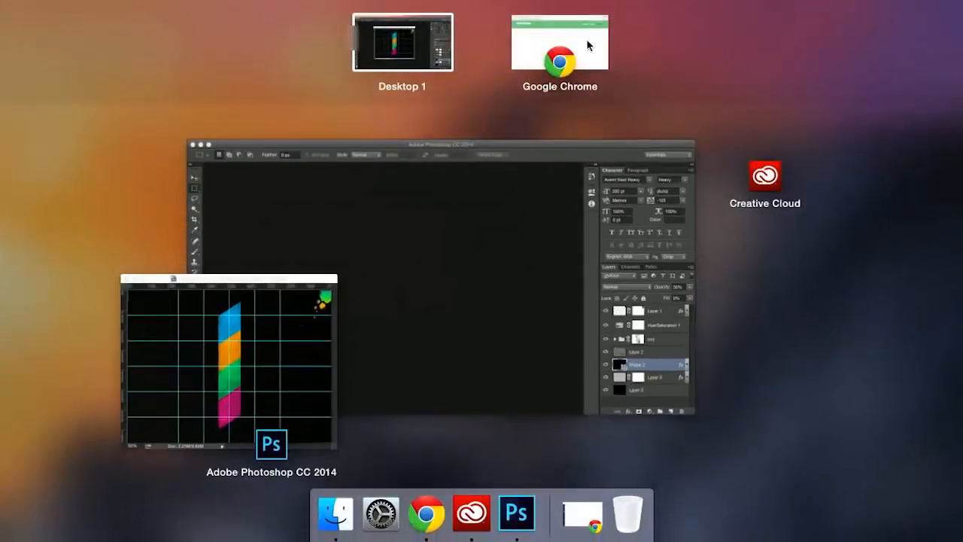
# Inspect the first gallery image in Chrome, revealing its img/numbers-01.jpg source
pyautogui.click(560, 42)
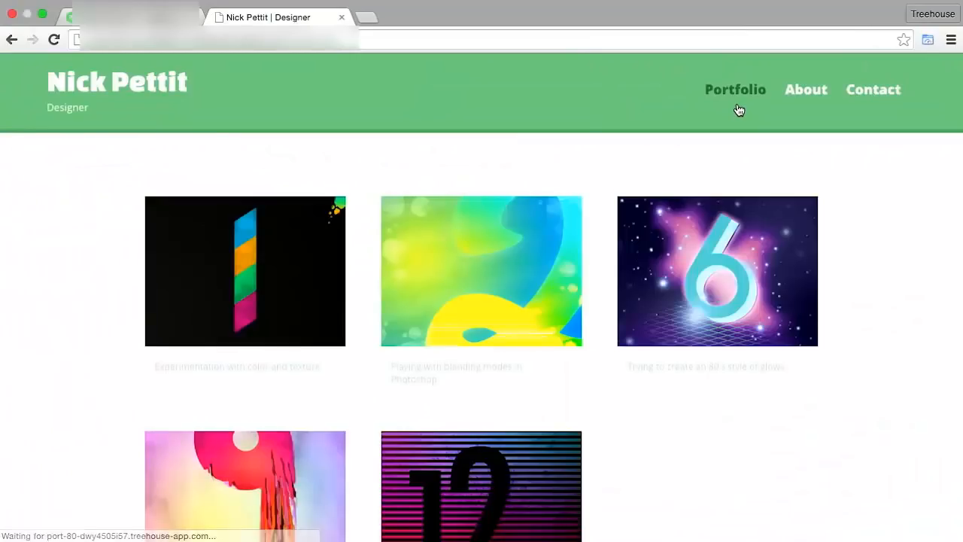
pyautogui.rightClick(244, 271)
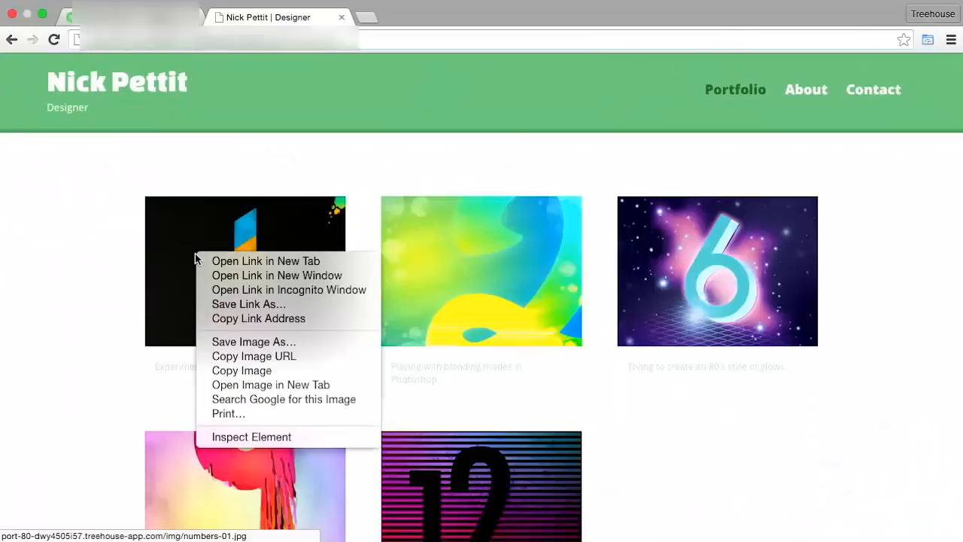
pyautogui.click(251, 436)
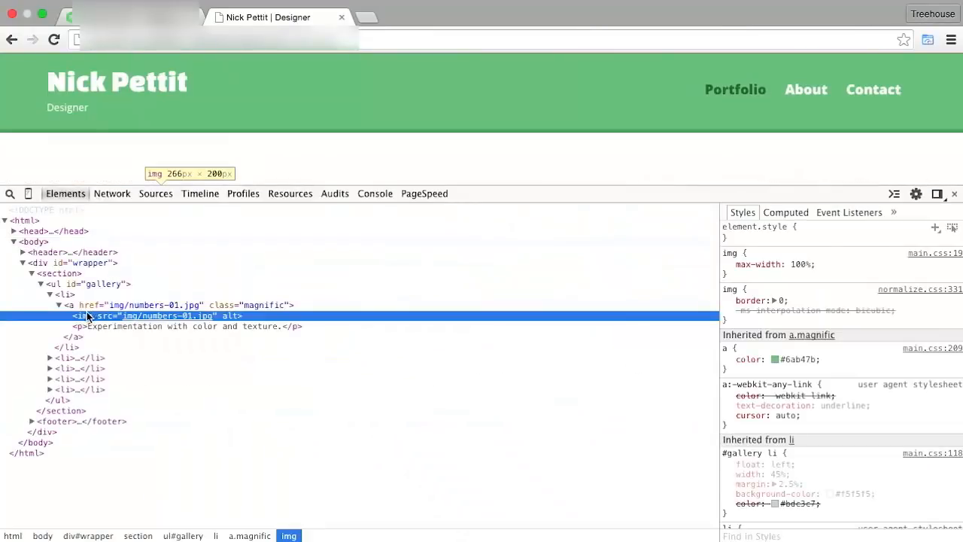
pyautogui.moveTo(151, 316)
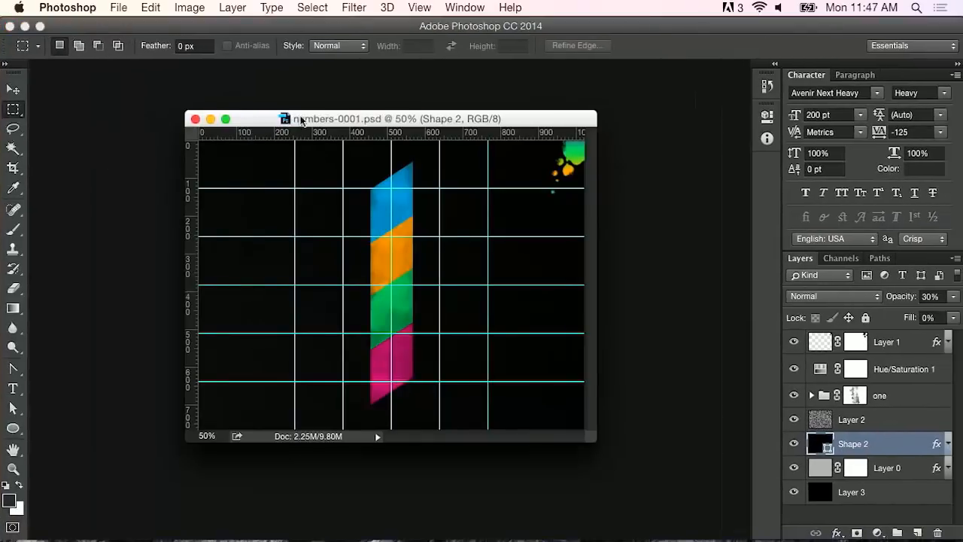
# Bring up Save for Web for the numbers artwork, previewing a 1024×768 PNG-24
pyautogui.click(117, 8)
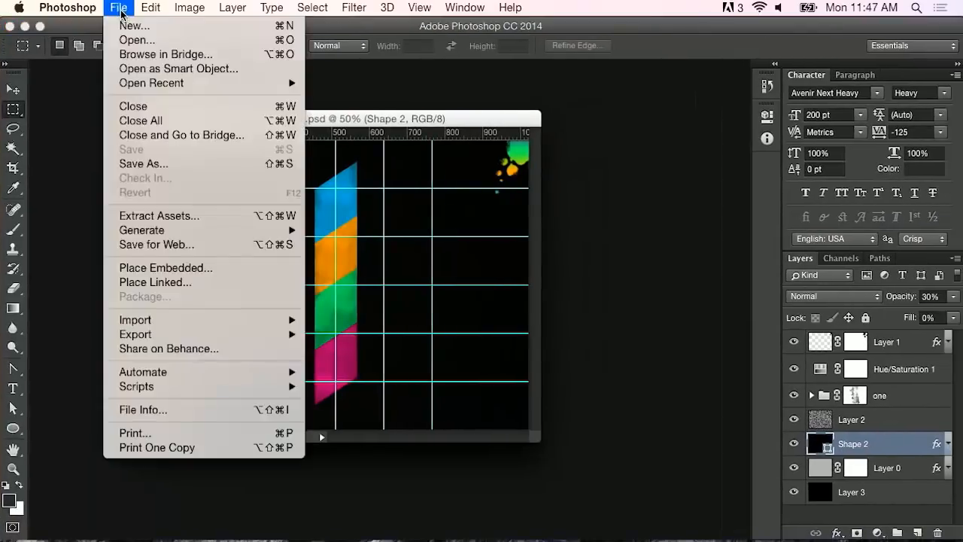
pyautogui.moveTo(166, 55)
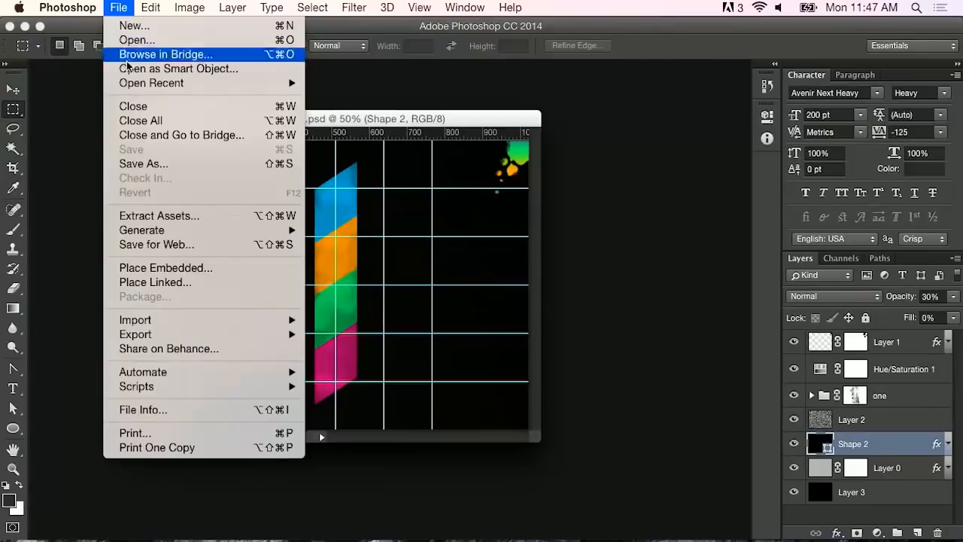
pyautogui.moveTo(157, 243)
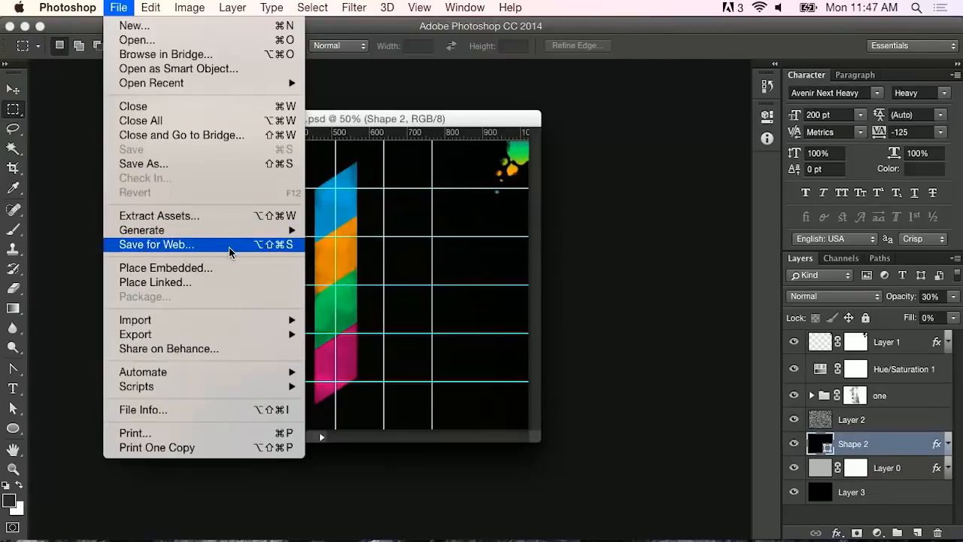
pyautogui.click(157, 243)
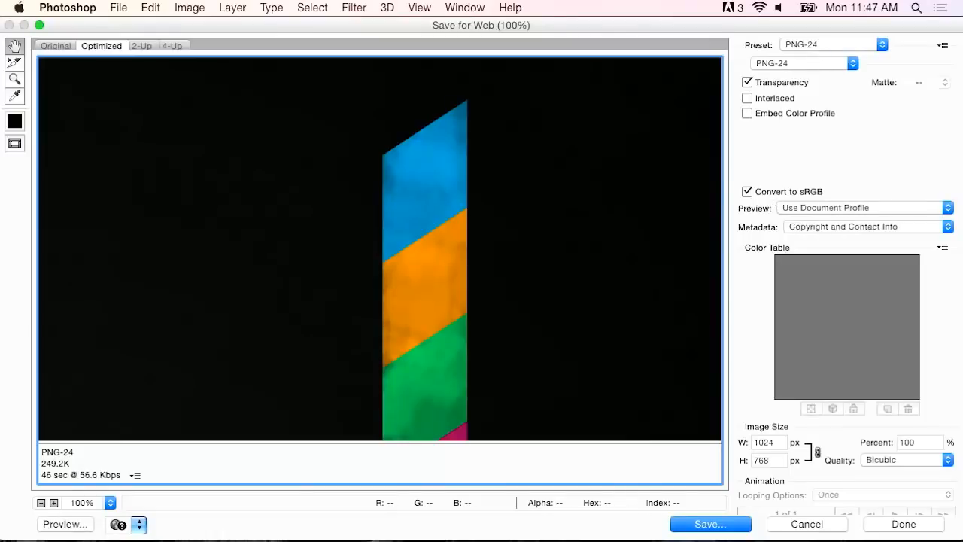
pyautogui.moveTo(298, 223)
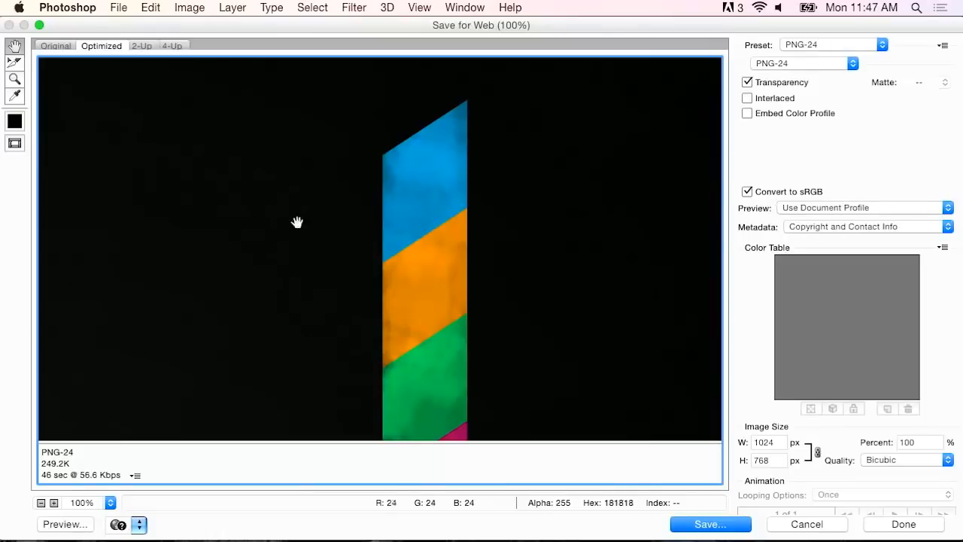
# Set the Save for Web export to 532 px wide, JPEG Medium preset, with Progressive enabled
pyautogui.click(764, 442)
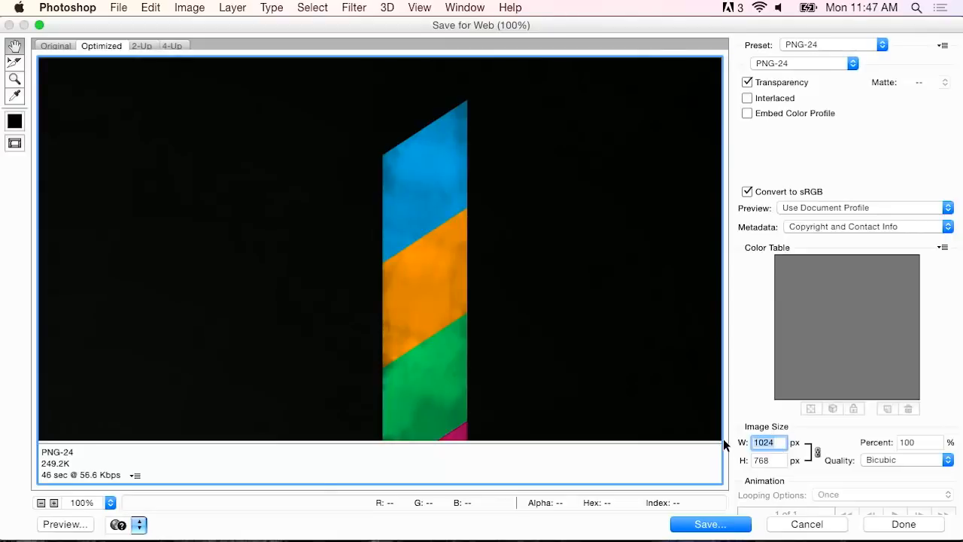
pyautogui.write('532')
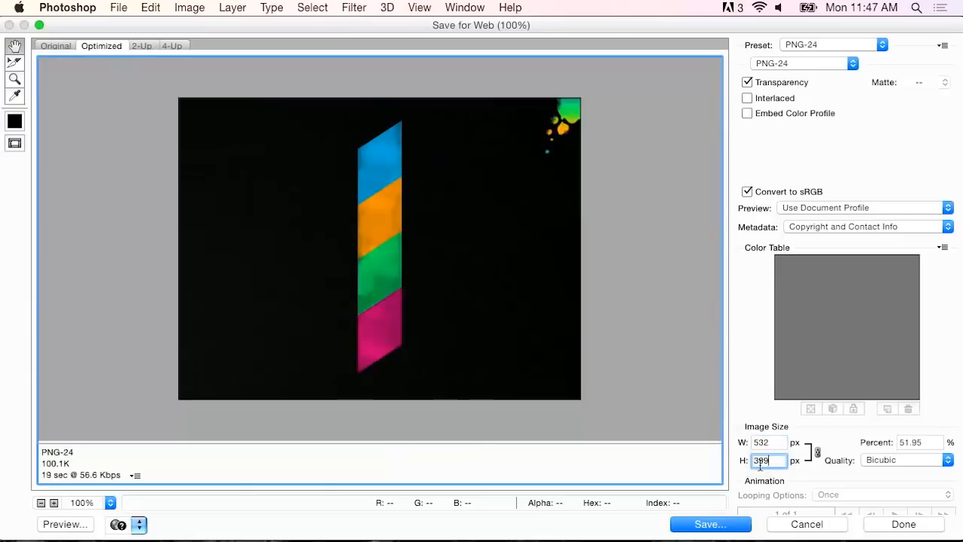
pyautogui.moveTo(805, 63)
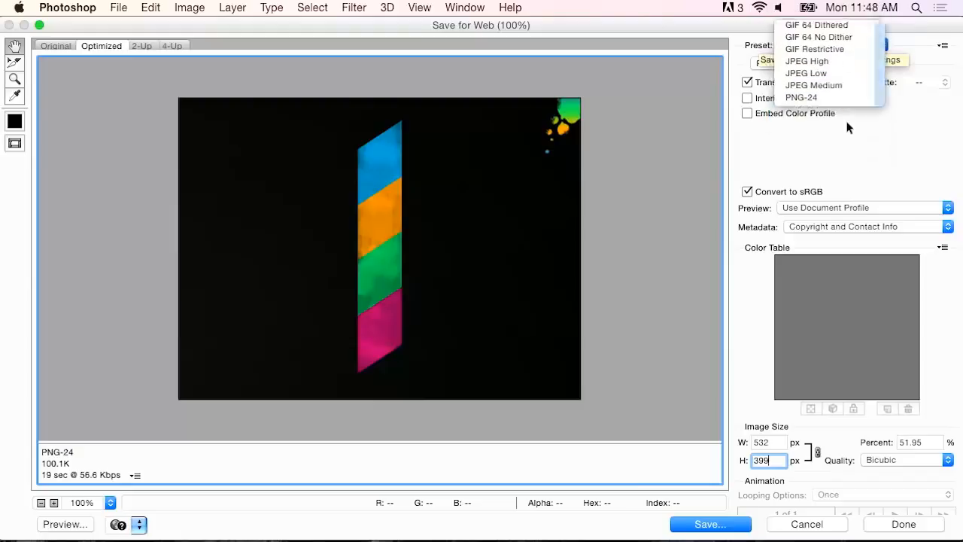
pyautogui.click(813, 84)
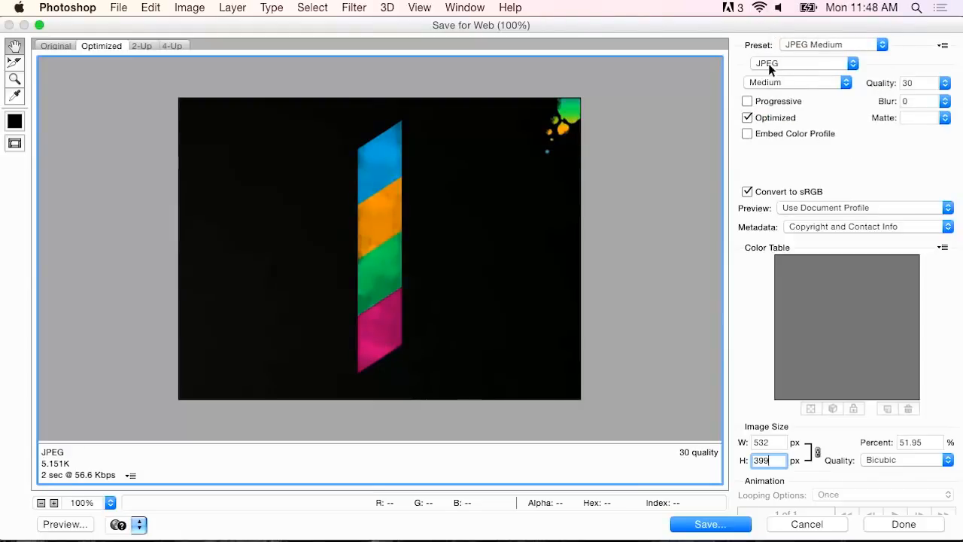
pyautogui.moveTo(798, 127)
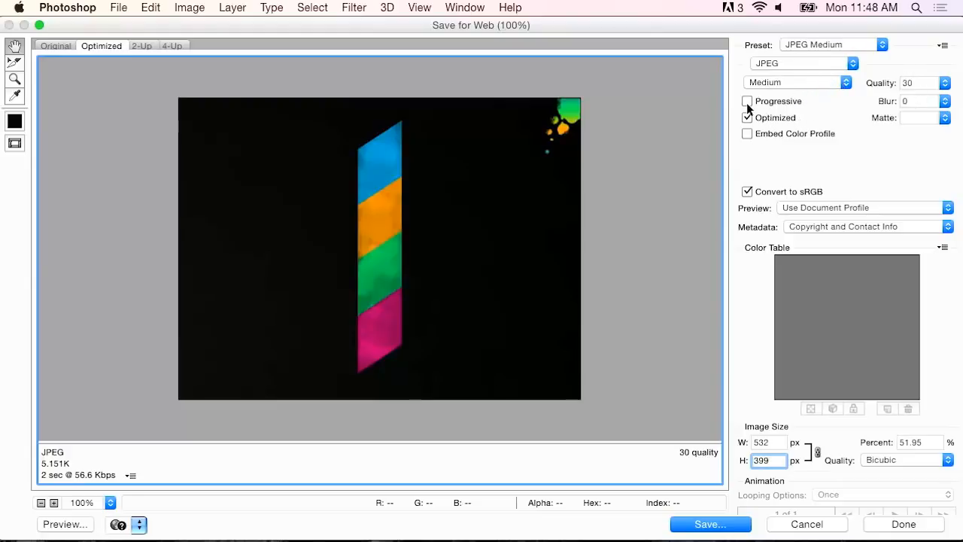
pyautogui.click(746, 101)
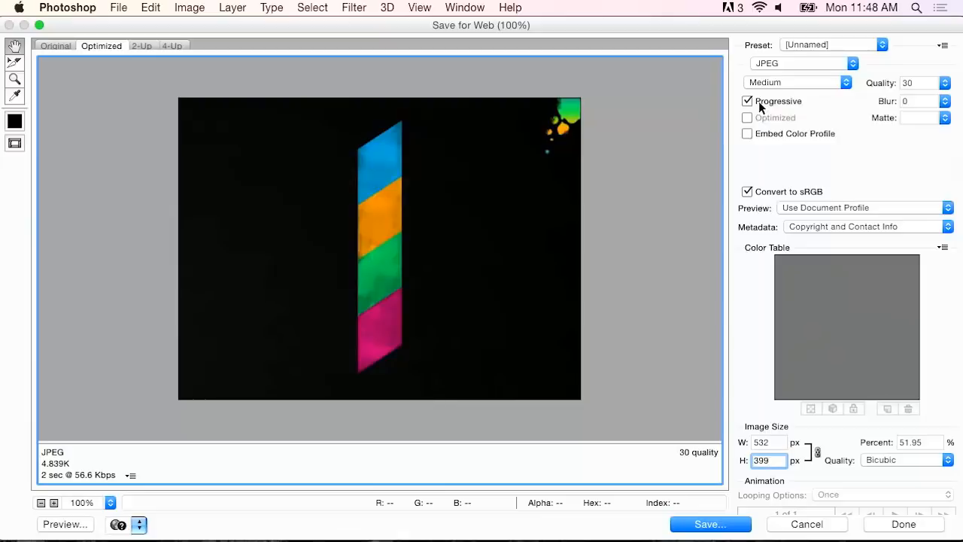
pyautogui.moveTo(780, 105)
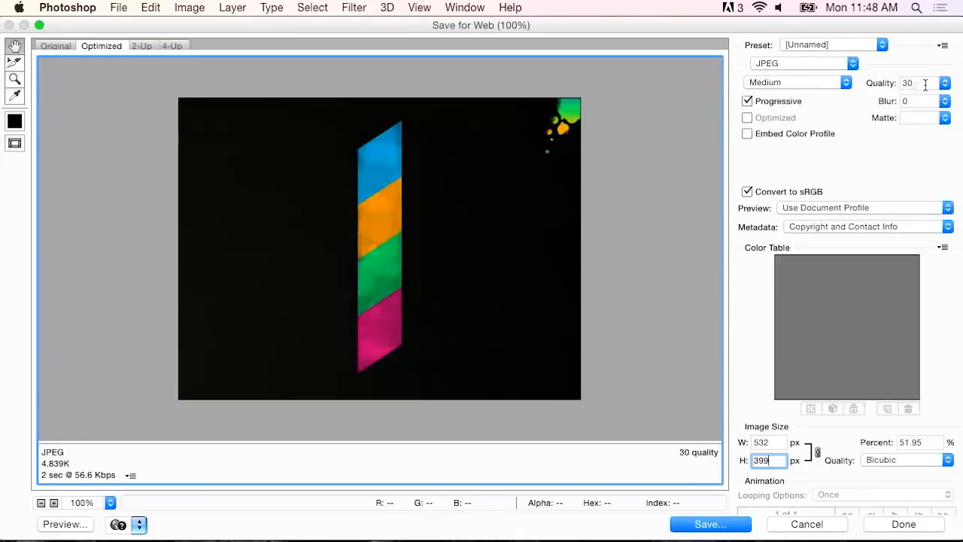
pyautogui.moveTo(886, 89)
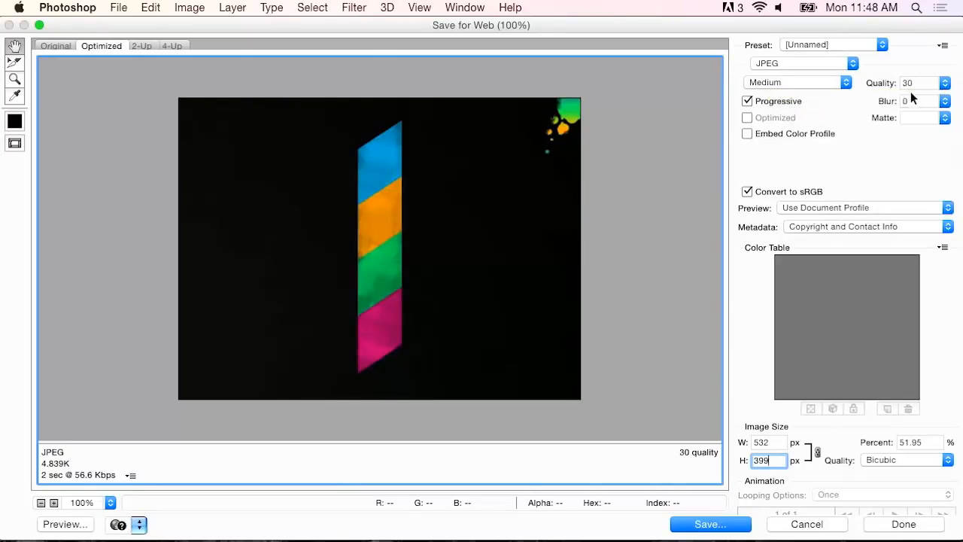
pyautogui.moveTo(404, 205)
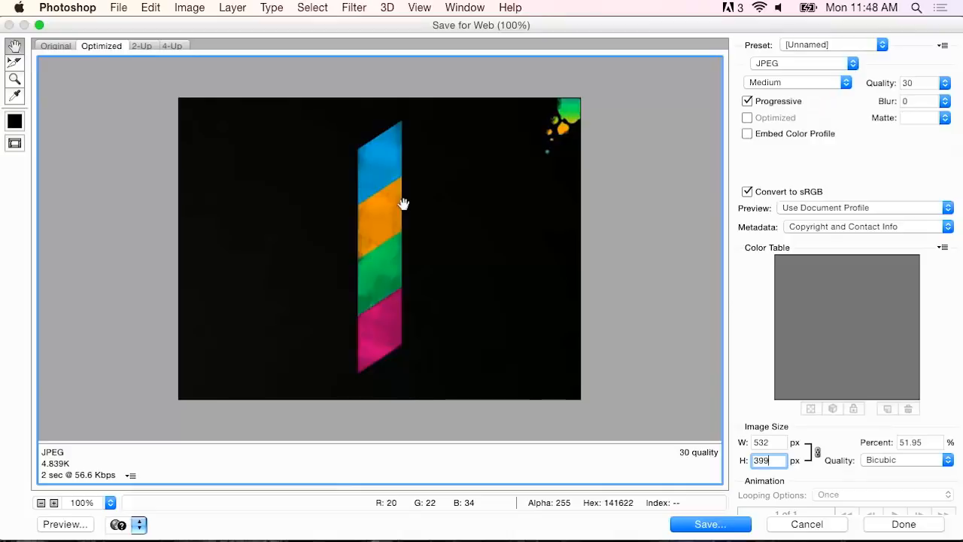
# Set JPEG quality to 50 and proceed to save it as numbers-0001.jpg
pyautogui.click(911, 83)
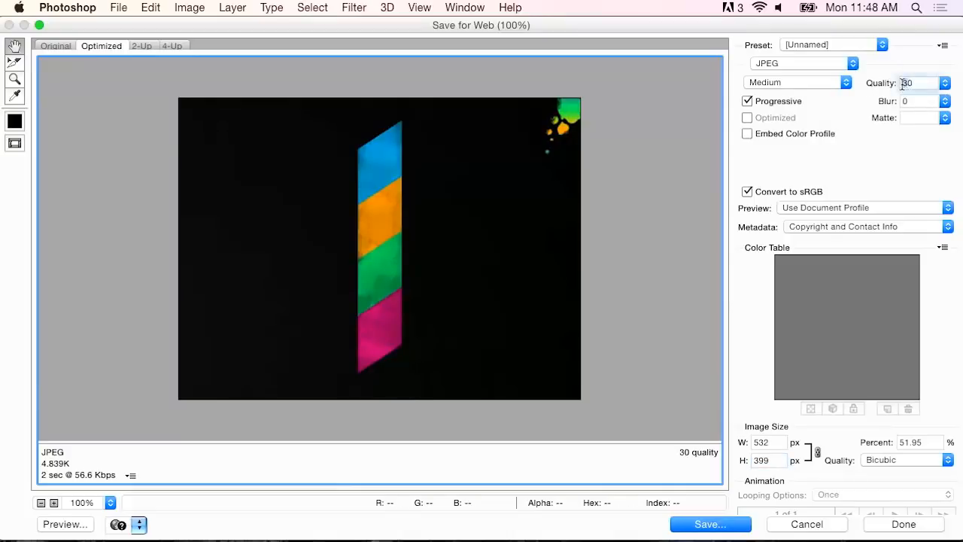
pyautogui.click(918, 100)
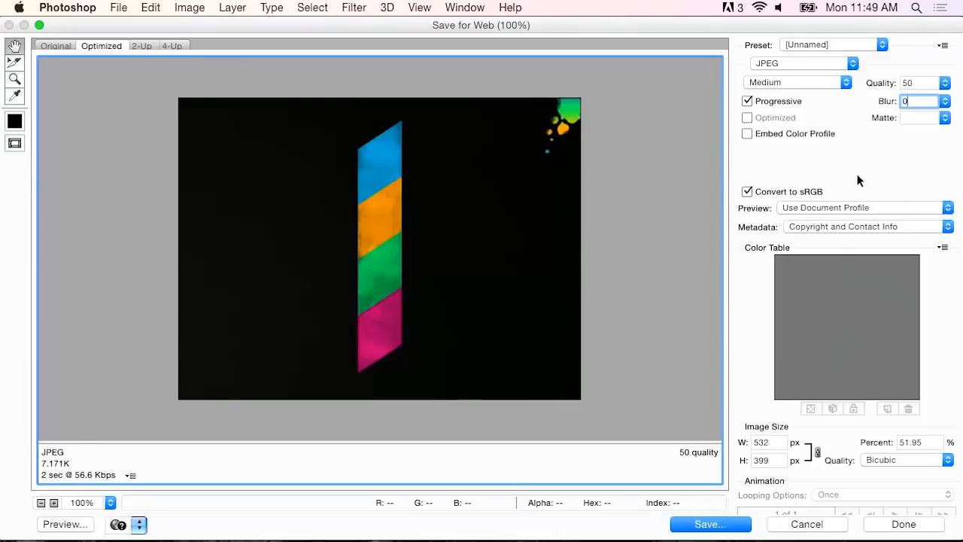
pyautogui.moveTo(842, 181)
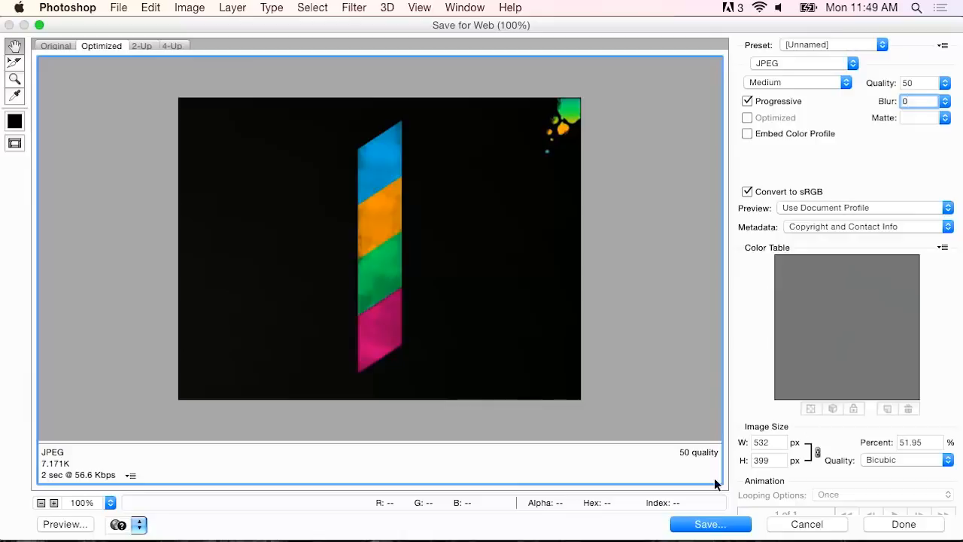
pyautogui.click(710, 523)
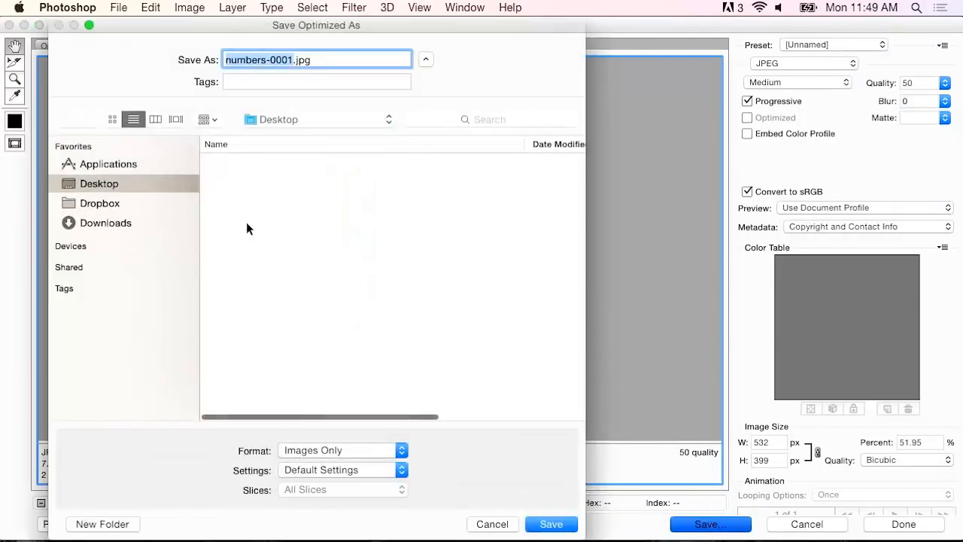
pyautogui.moveTo(452, 294)
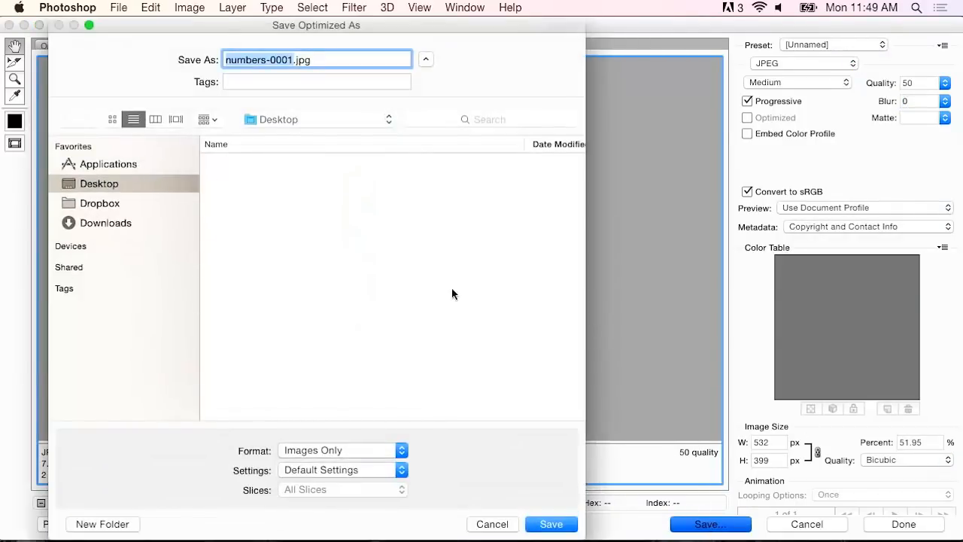
pyautogui.moveTo(334, 282)
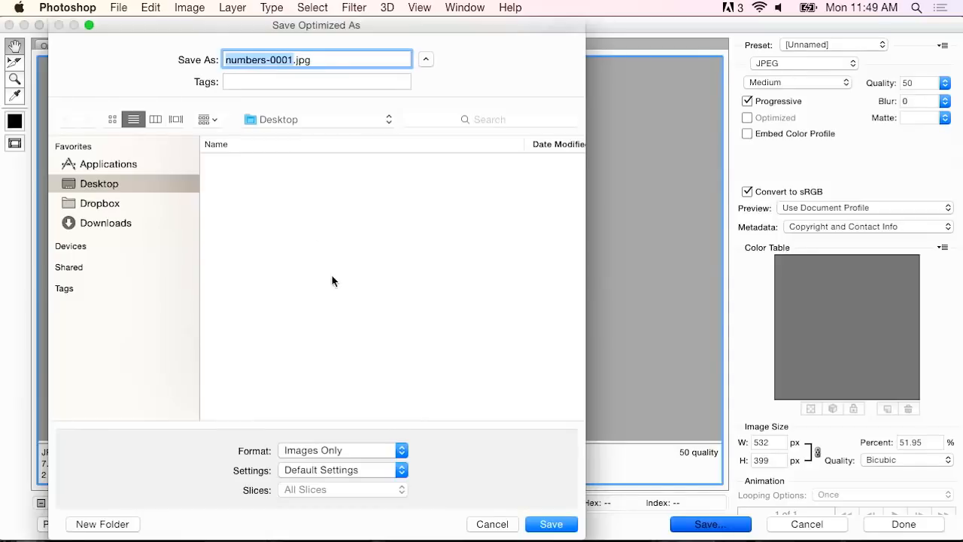
pyautogui.moveTo(539, 85)
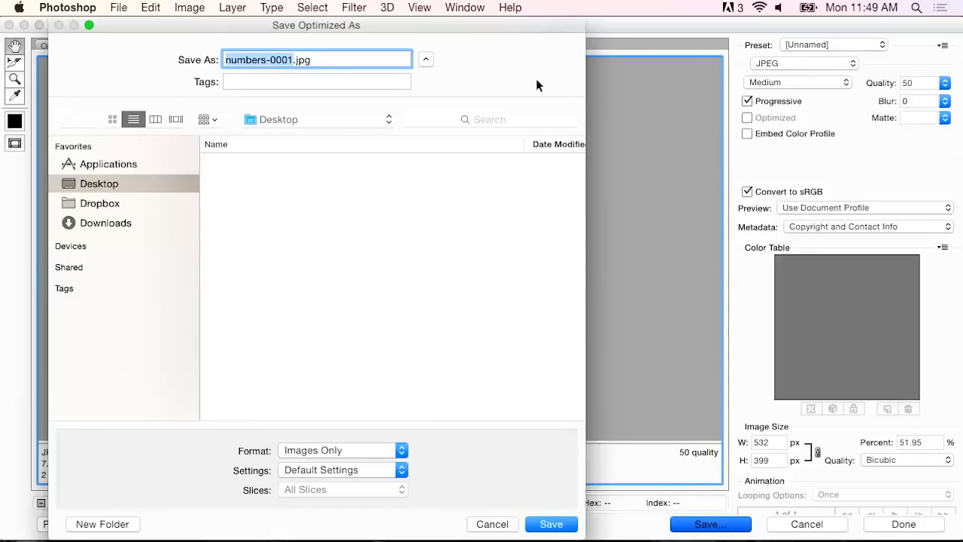
pyautogui.moveTo(497, 521)
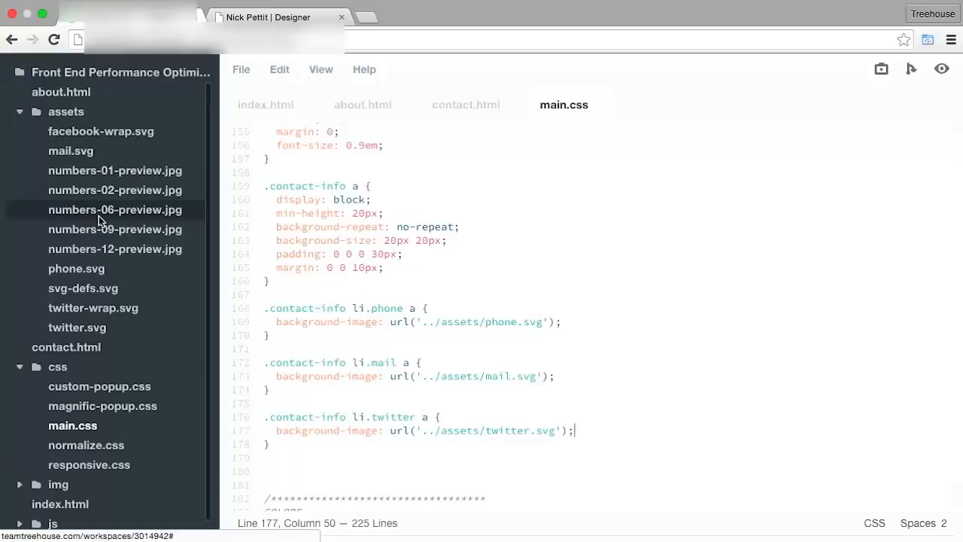
# In index.html, repoint the first gallery img src to assets/numbers-01-preview.jpg
pyautogui.click(265, 106)
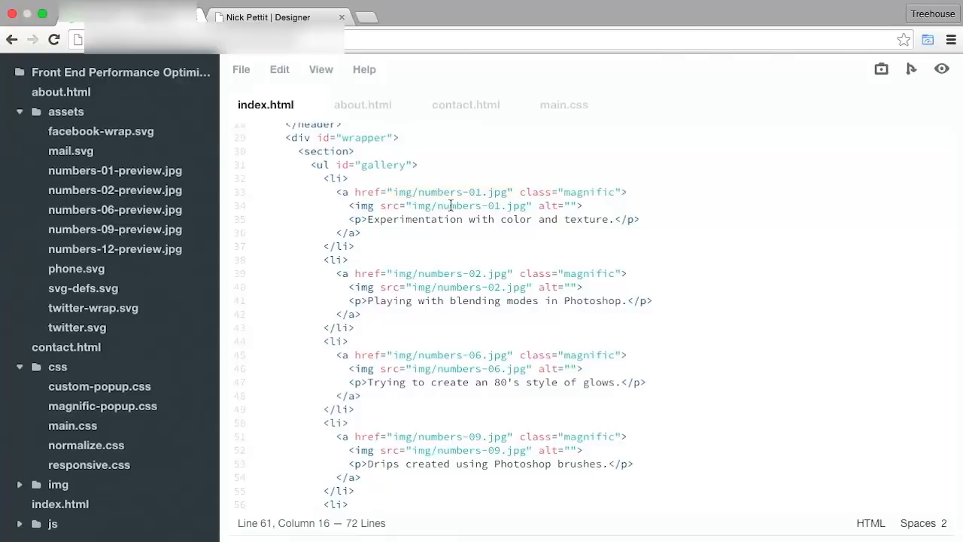
pyautogui.doubleClick(449, 193)
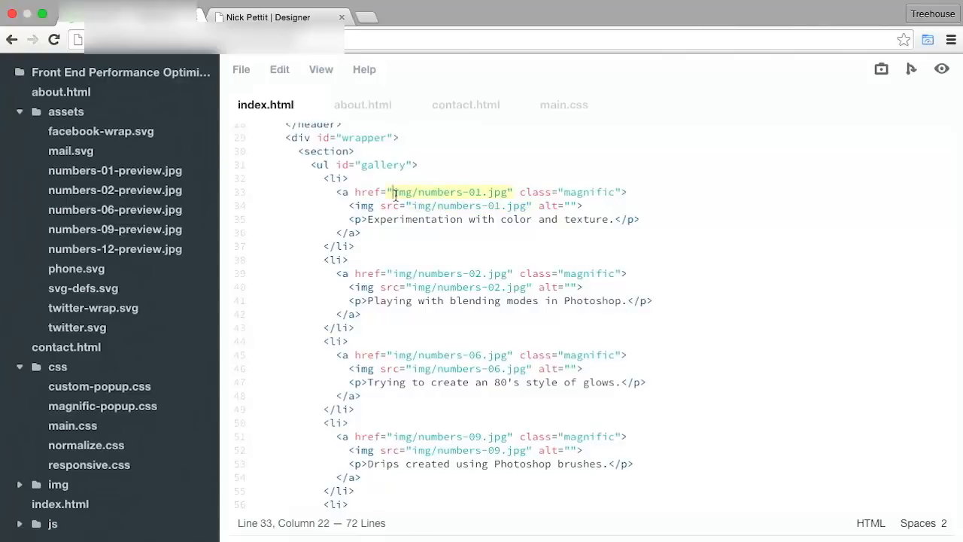
pyautogui.moveTo(394, 193); pyautogui.dragTo(508, 193)
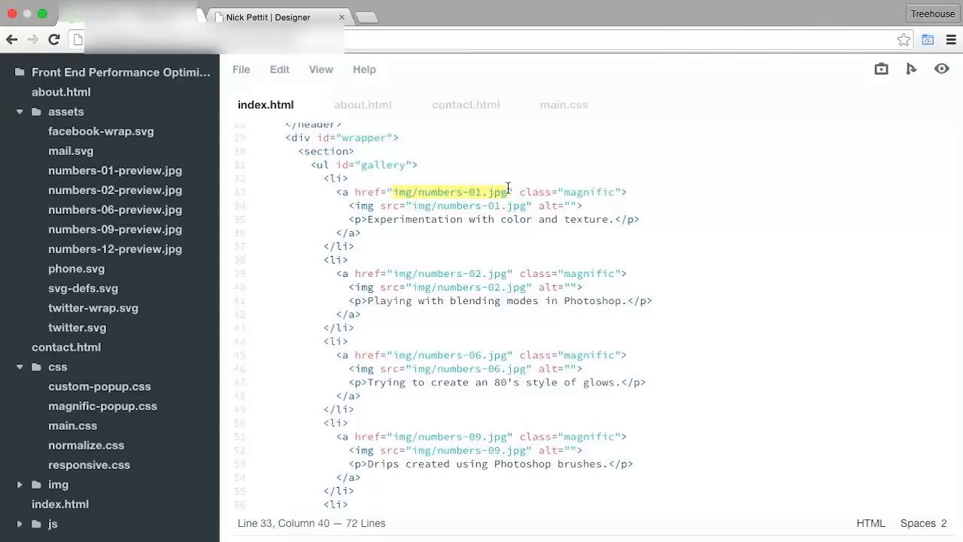
pyautogui.doubleClick(448, 193)
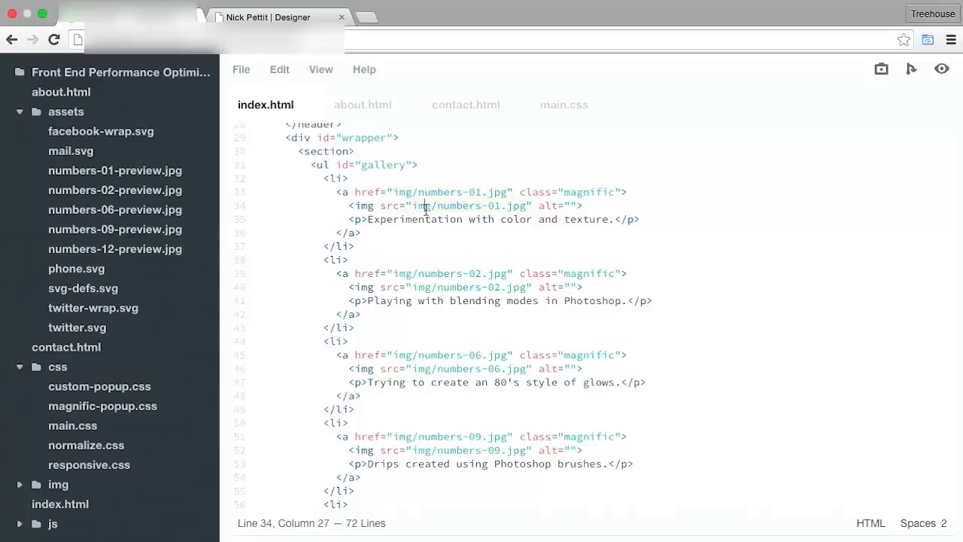
pyautogui.write('ase')
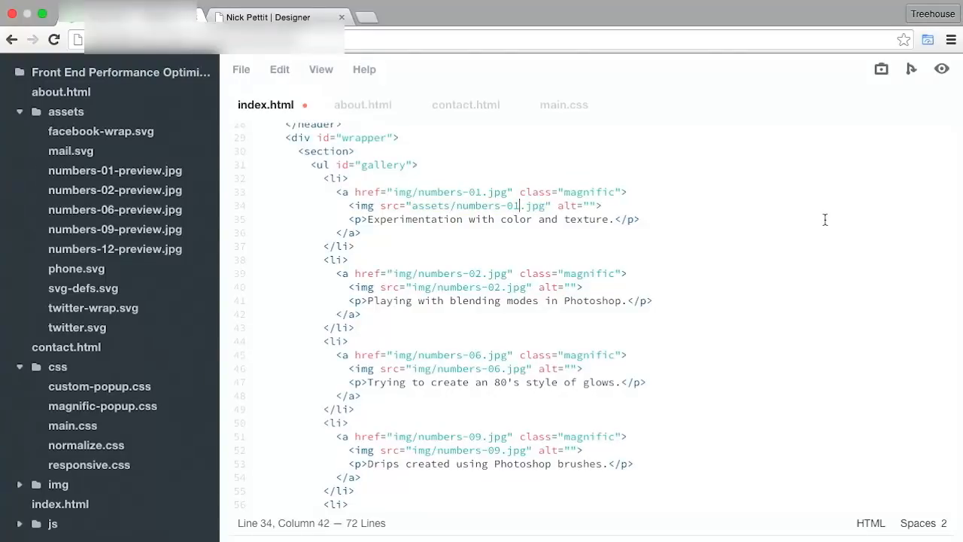
pyautogui.write('-preview')
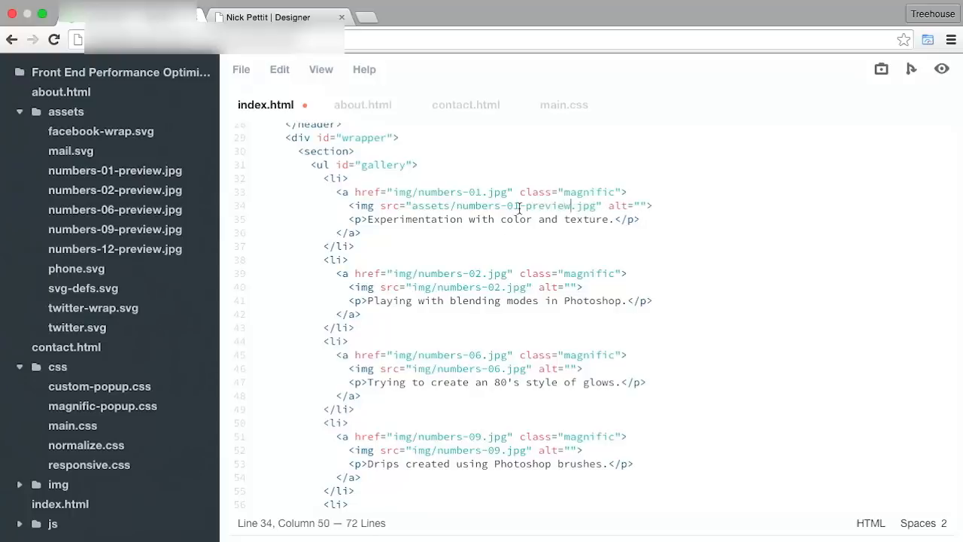
# Repoint the remaining gallery img sources to their assets -preview JPEGs
pyautogui.doubleClick(550, 158)
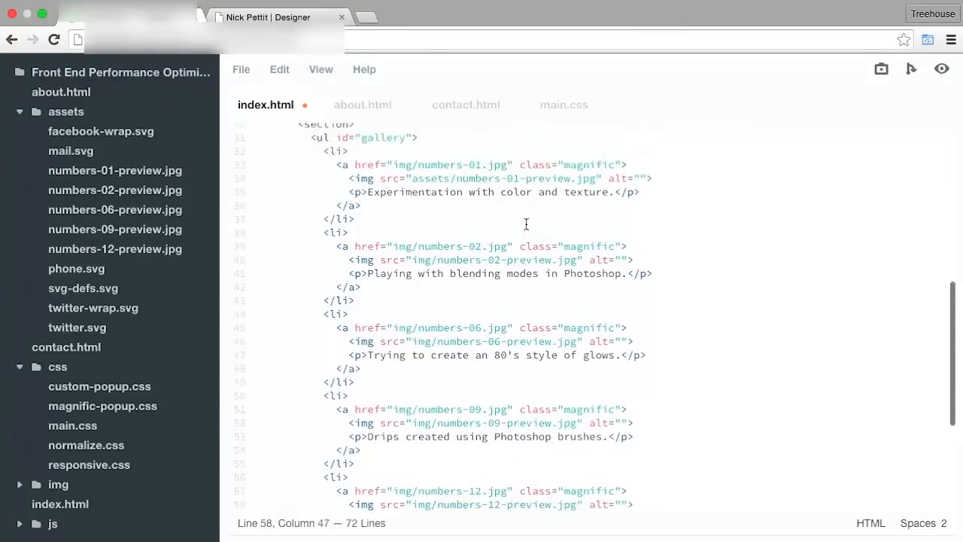
pyautogui.doubleClick(431, 197)
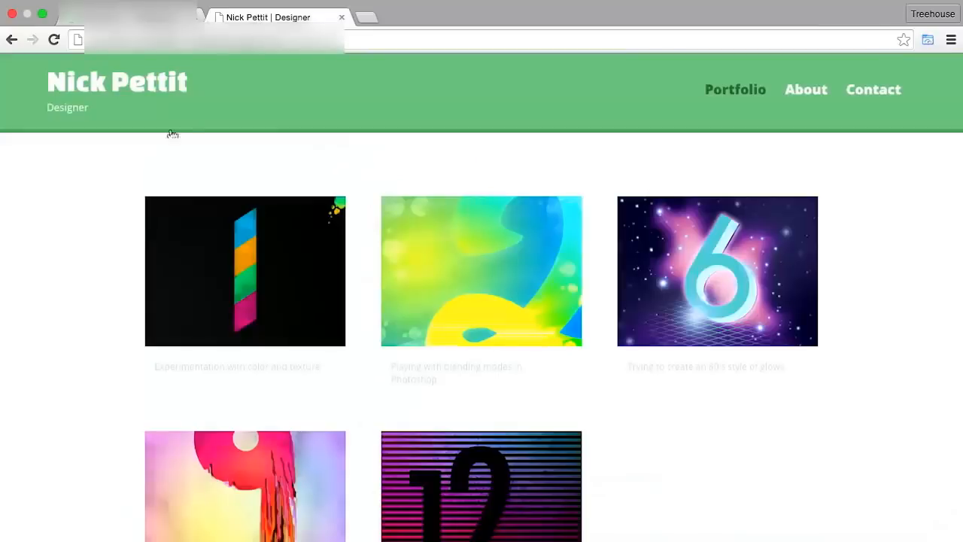
pyautogui.moveTo(43, 253)
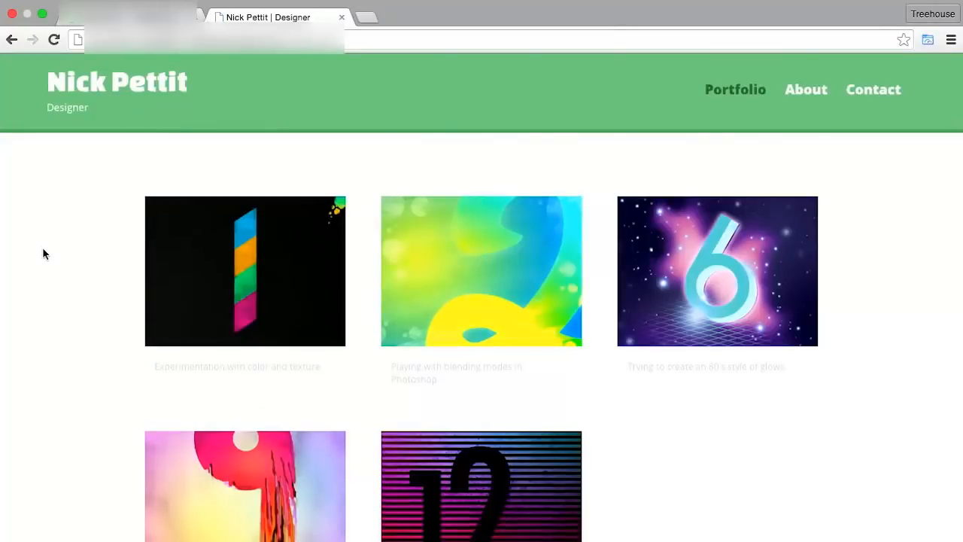
pyautogui.moveTo(425, 285)
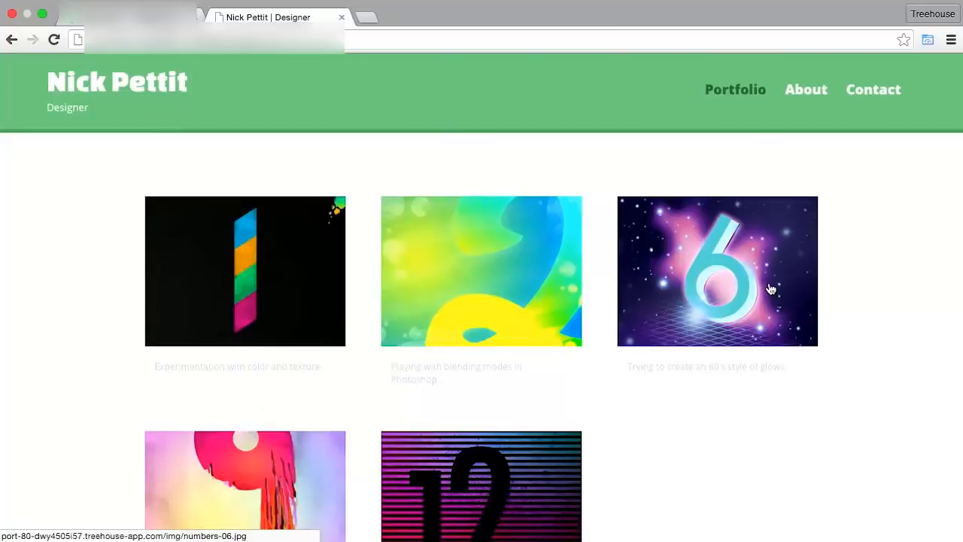
pyautogui.moveTo(512, 208)
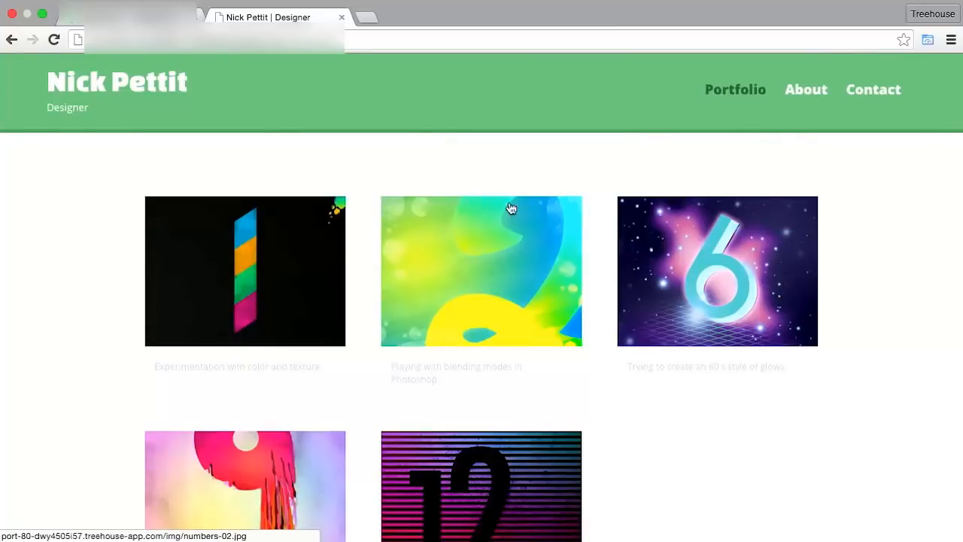
pyautogui.moveTo(275, 252)
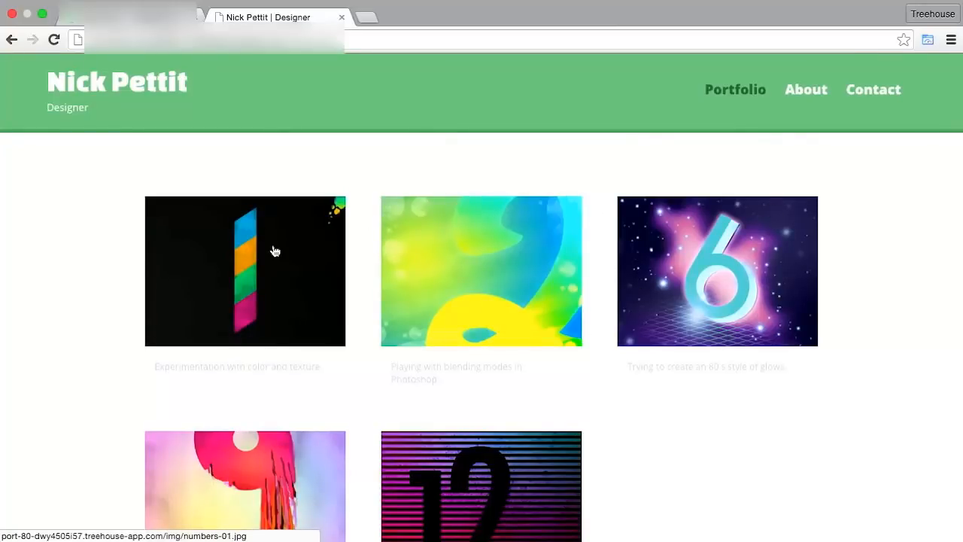
pyautogui.rightClick(273, 252)
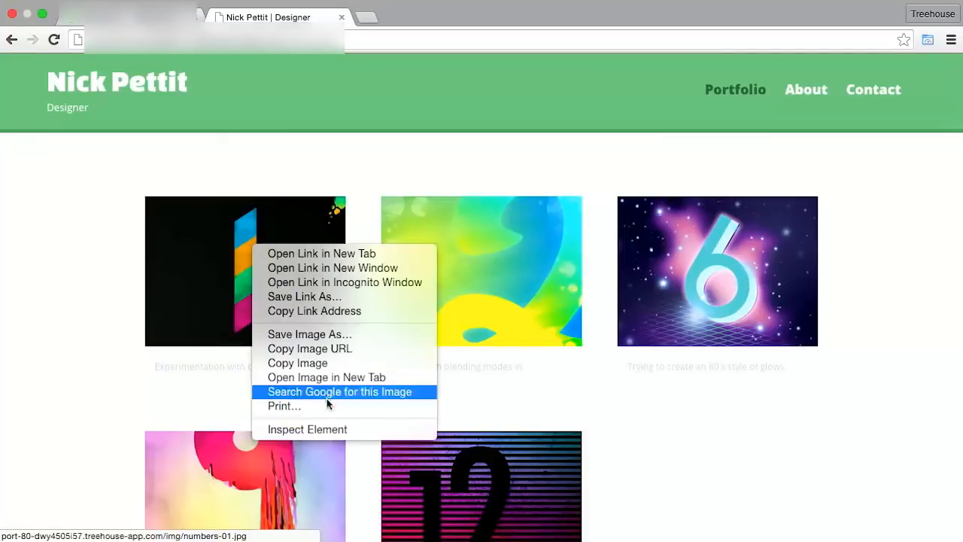
pyautogui.click(307, 429)
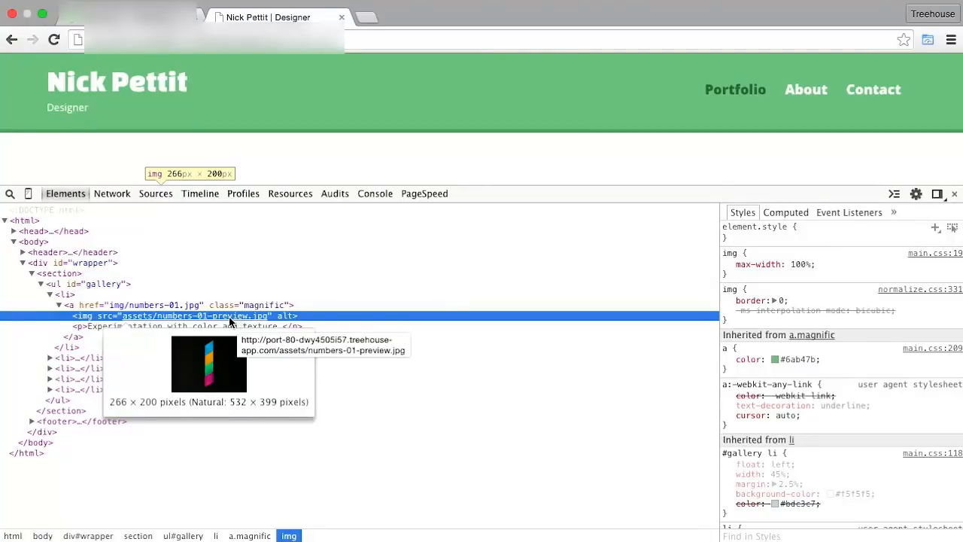
pyautogui.moveTo(885, 209)
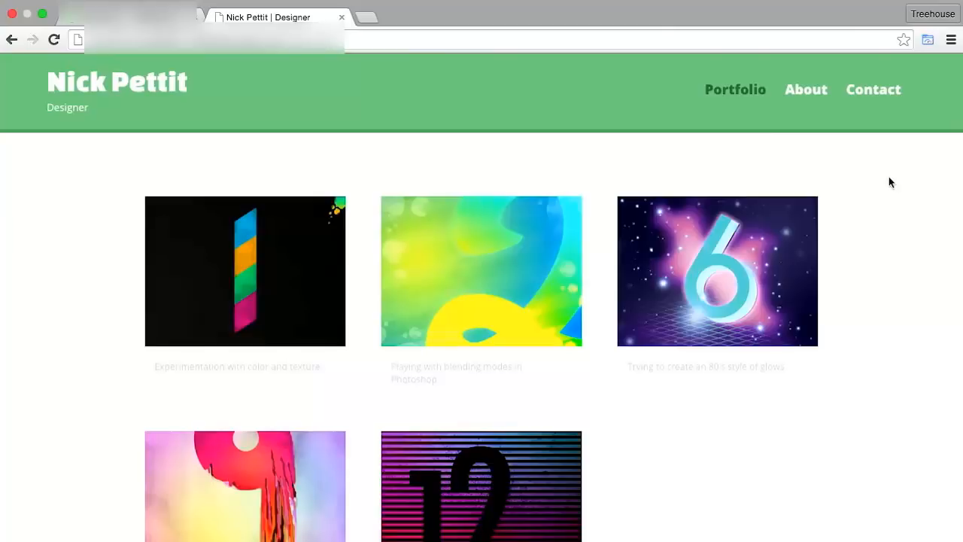
pyautogui.moveTo(391, 155)
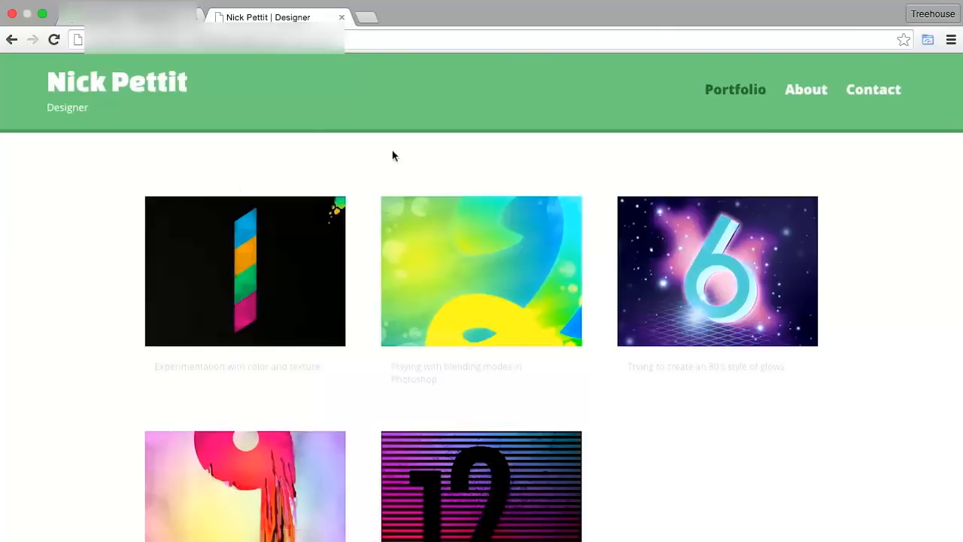
# Show the page's network requests in DevTools with Disable cache checked
pyautogui.press('F12')
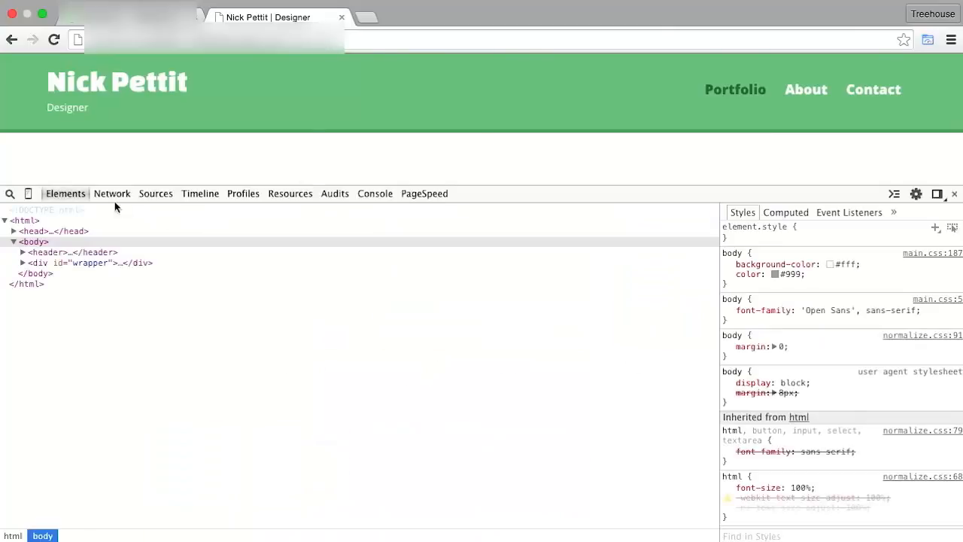
pyautogui.click(112, 193)
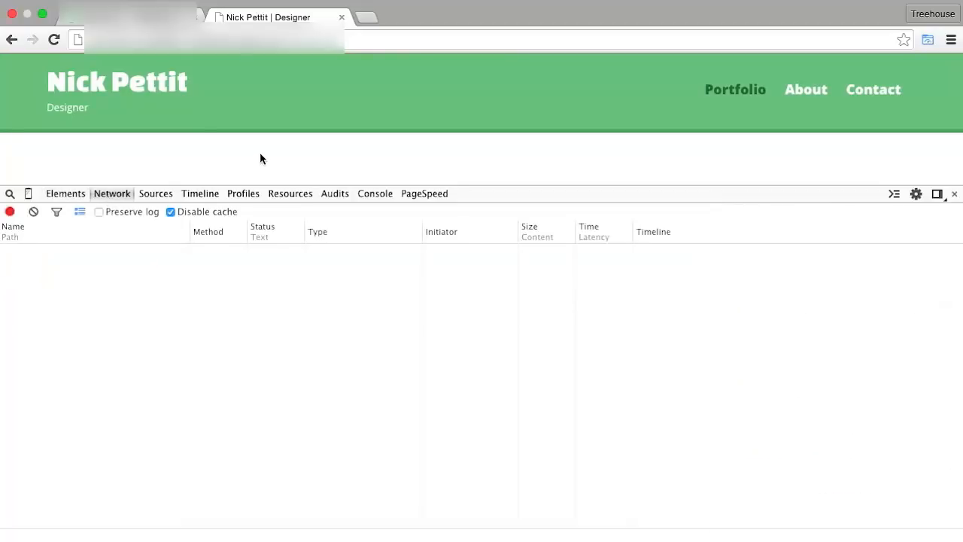
pyautogui.click(52, 39)
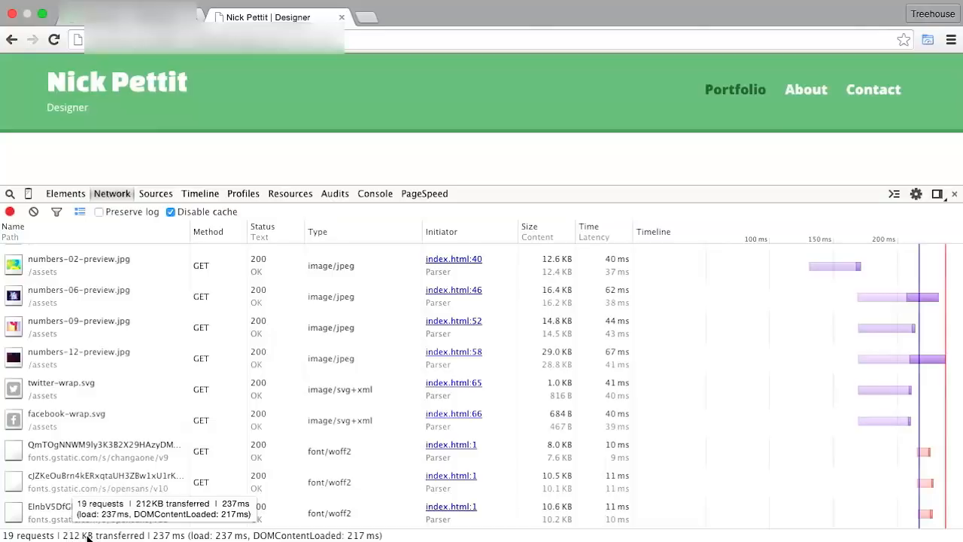
pyautogui.moveTo(76, 535)
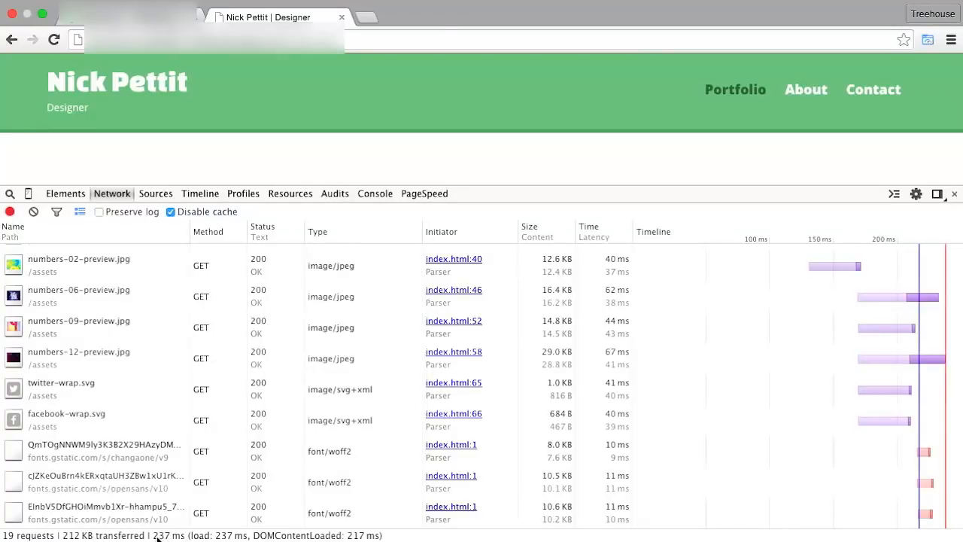
pyautogui.moveTo(515, 158)
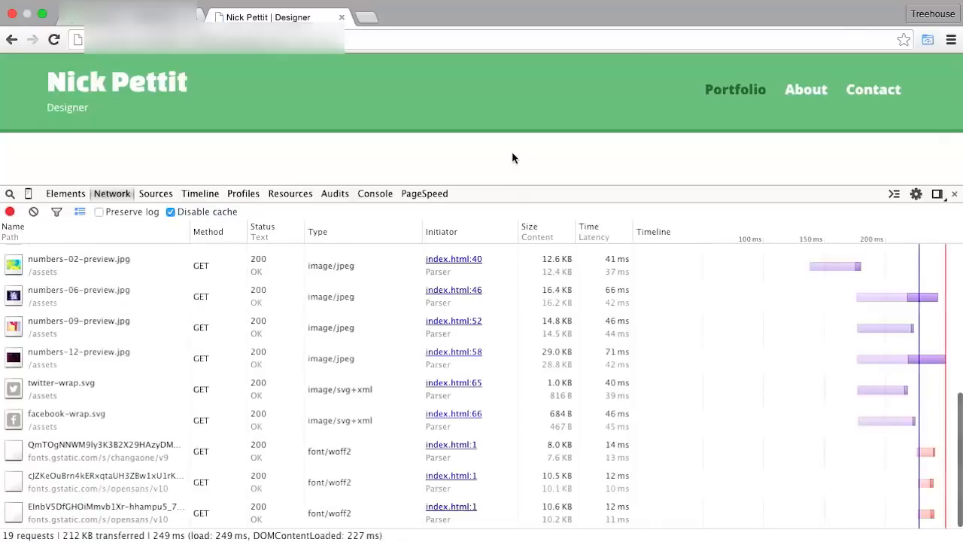
# Reload the page several times to read 19 requests and ~212 KB transferred
pyautogui.click(54, 39)
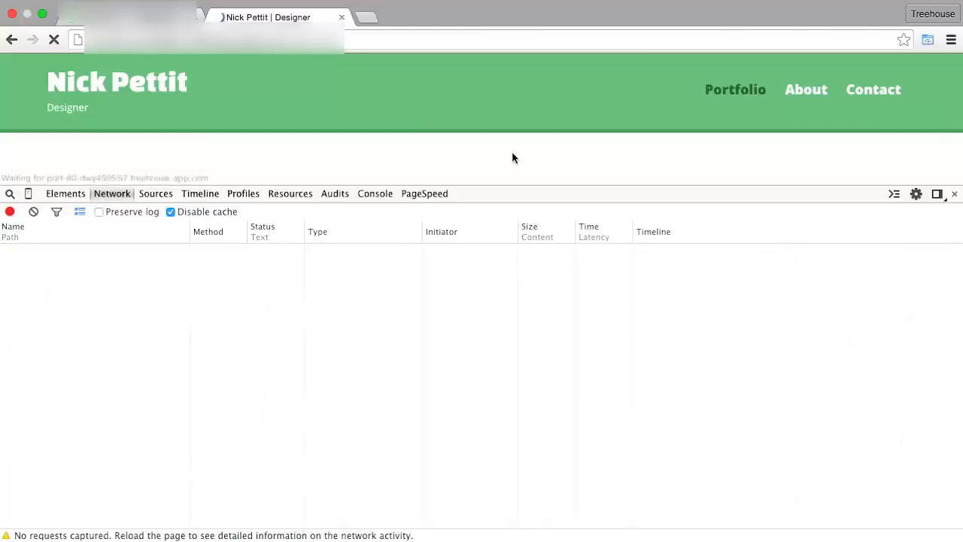
pyautogui.click(54, 39)
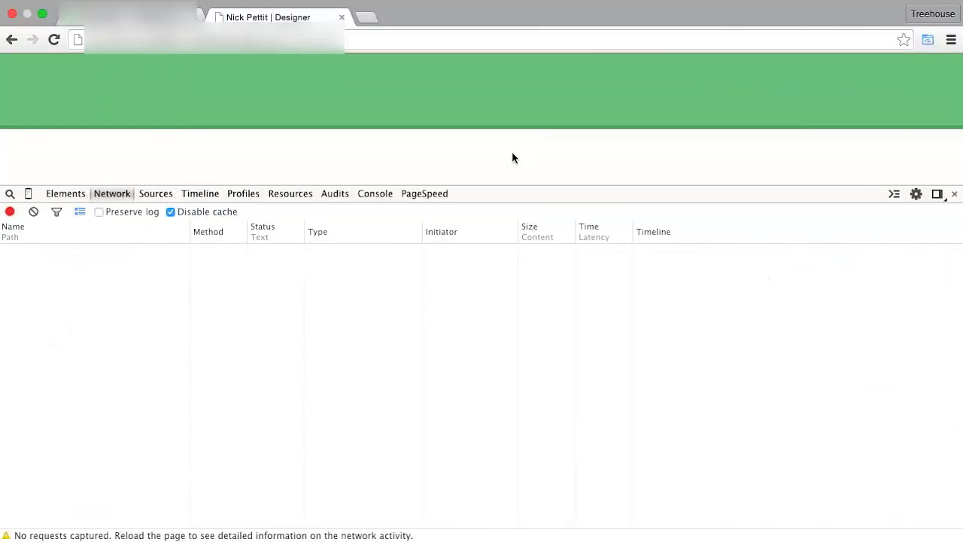
pyautogui.click(54, 39)
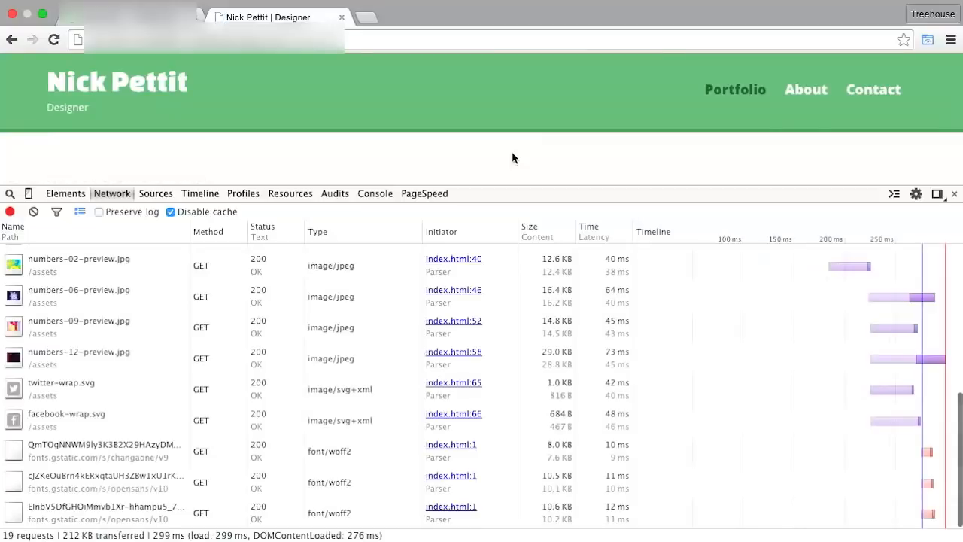
pyautogui.click(54, 39)
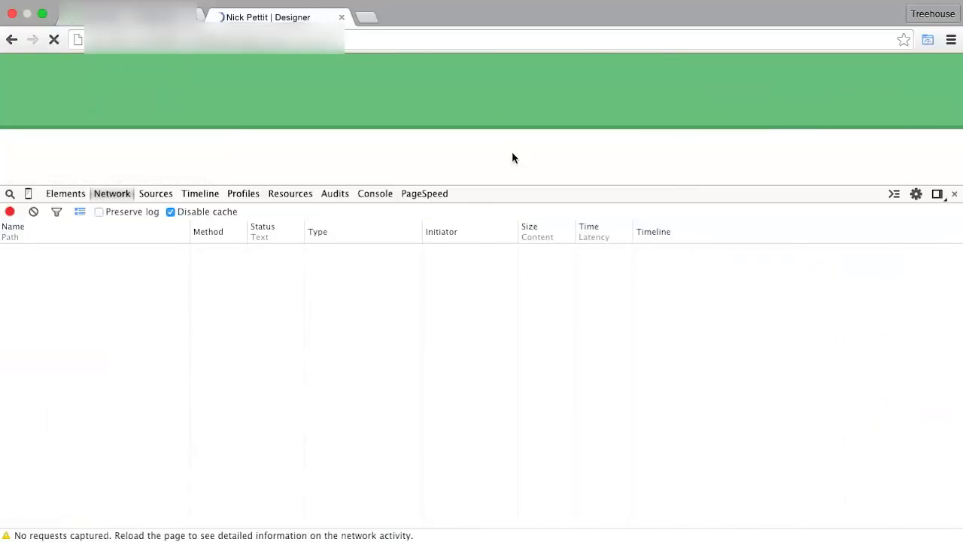
pyautogui.click(54, 39)
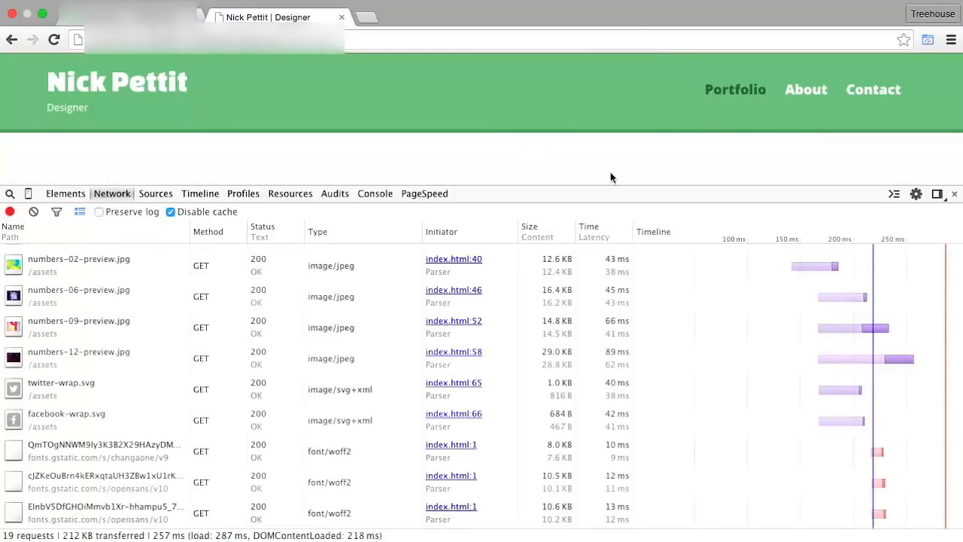
pyautogui.moveTo(770, 179)
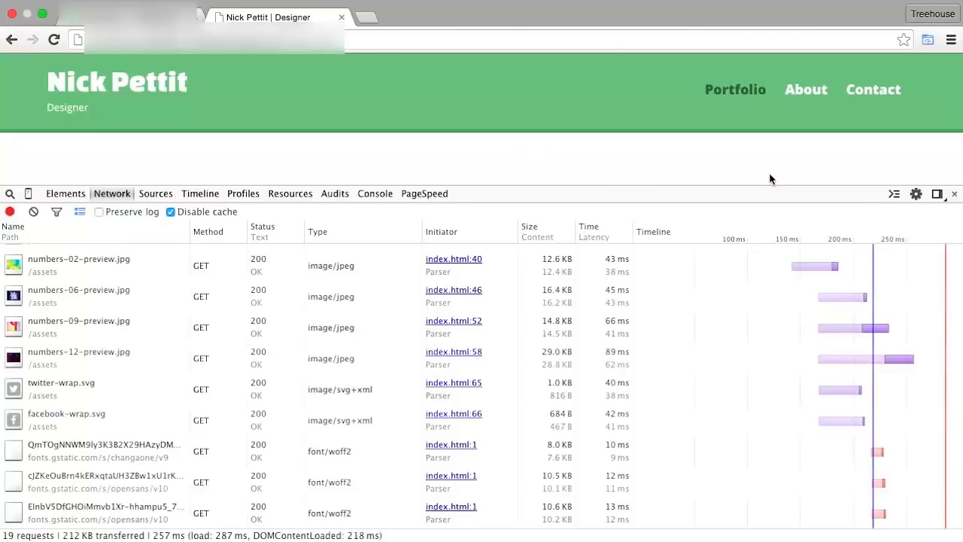